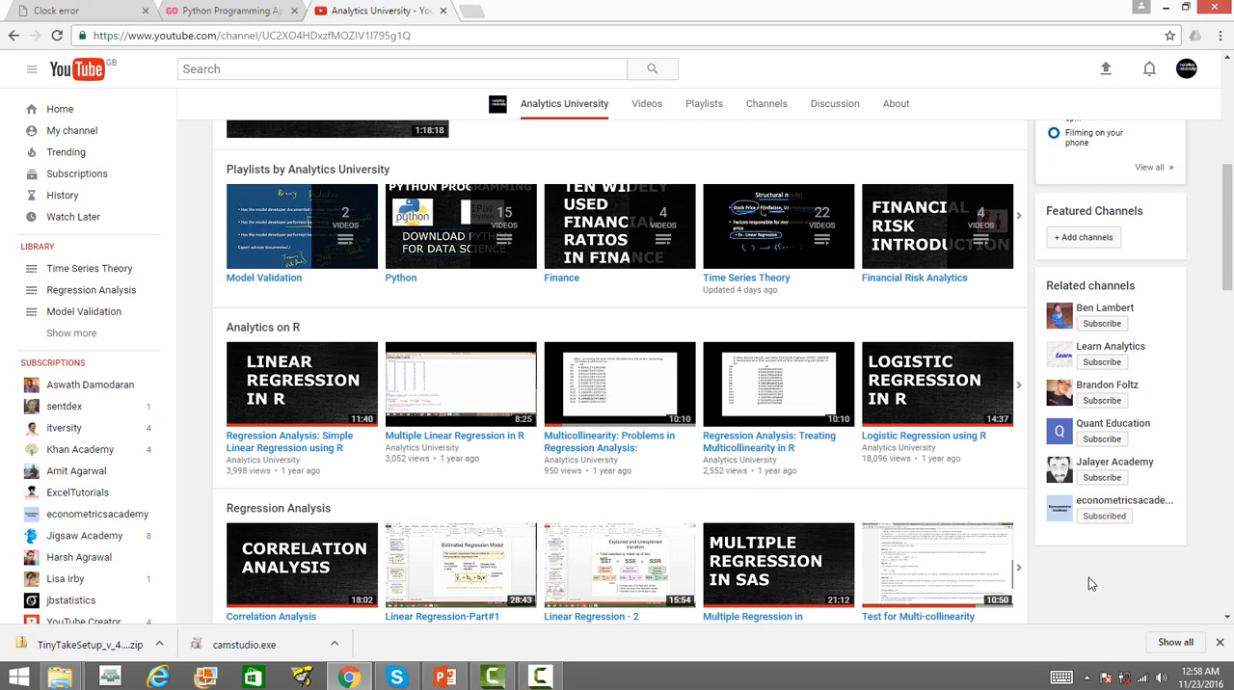
pyautogui.moveTo(961, 100)
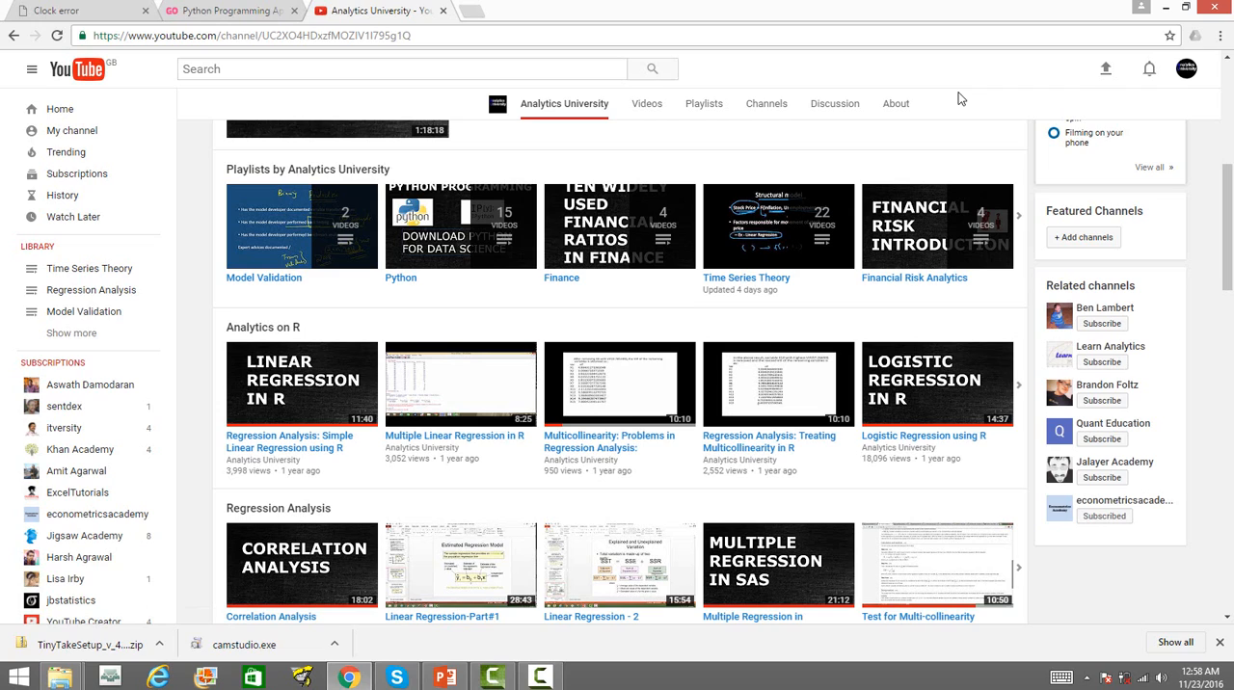
# - Search YouTube for 'sentdex' via the suggestion and open the sentdex channel result
pyautogui.click(386, 70)
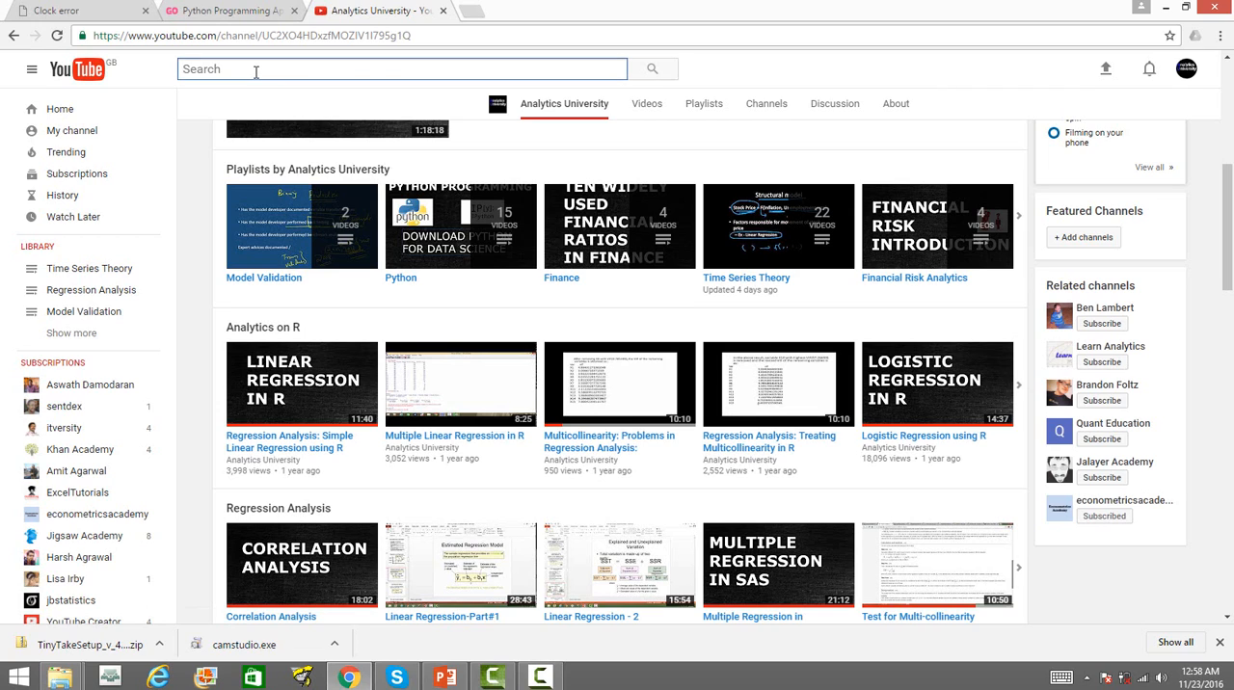
pyautogui.write('sent')
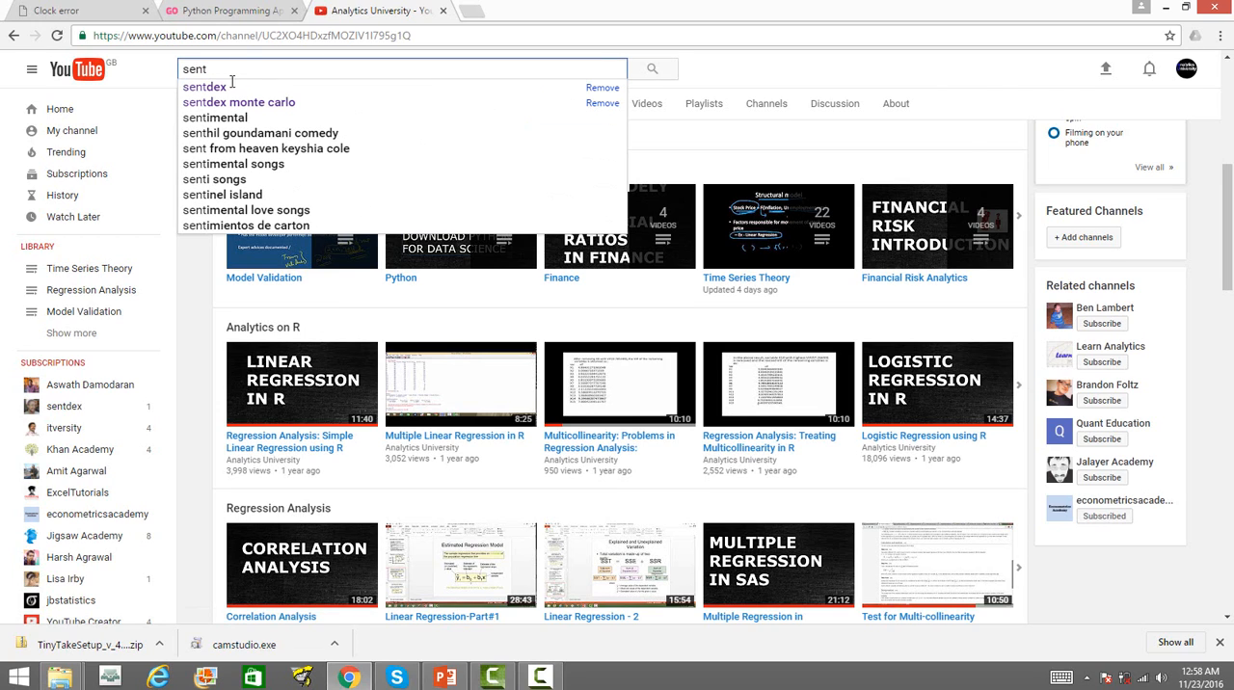
pyautogui.click(205, 87)
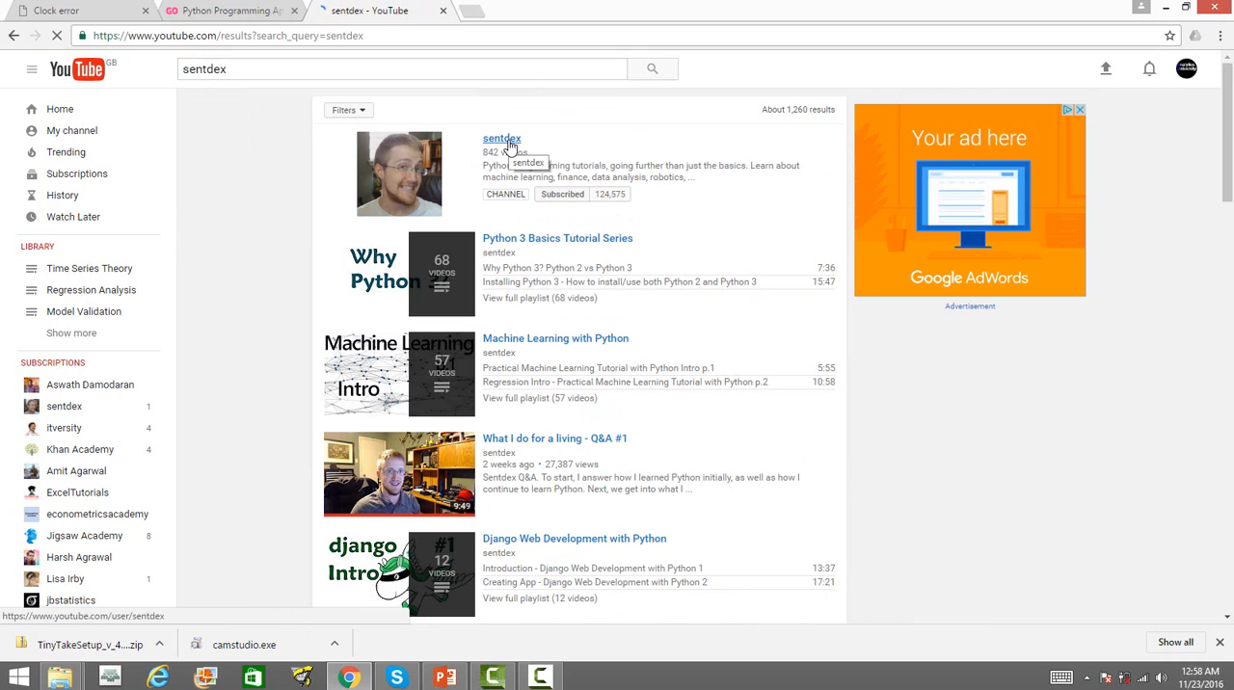
pyautogui.click(501, 139)
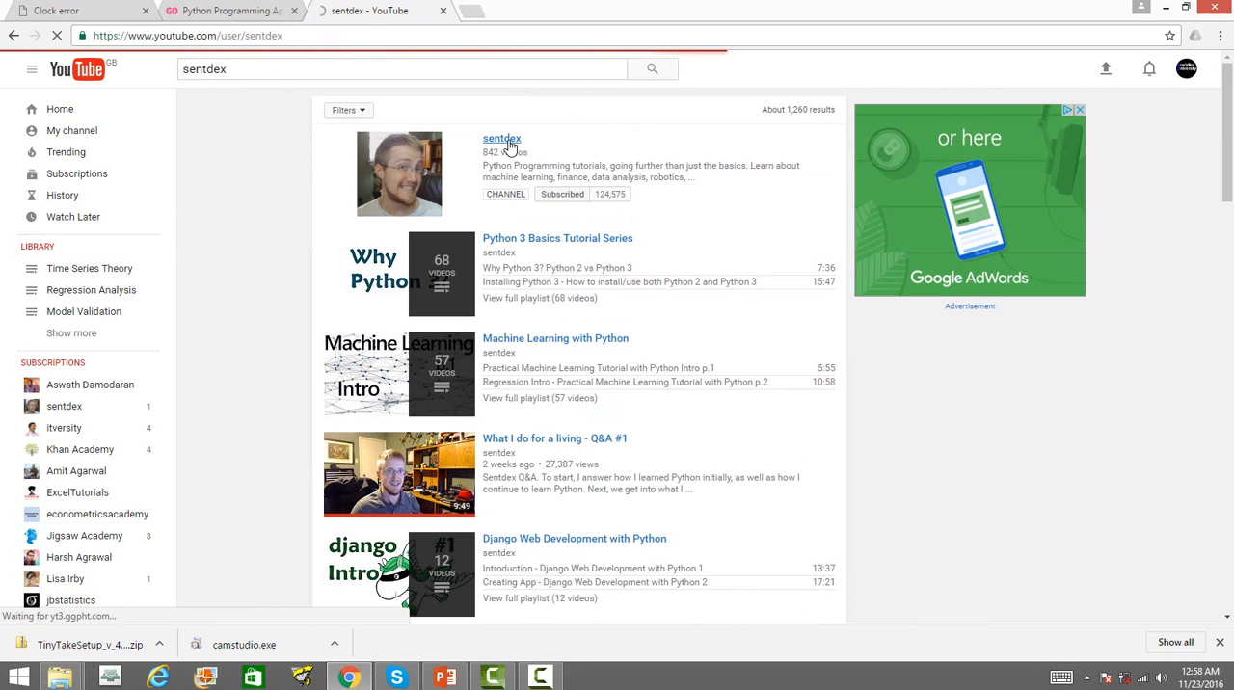
# - Browse the sentdex channel home page and go to its Playlists section
pyautogui.click(501, 139)
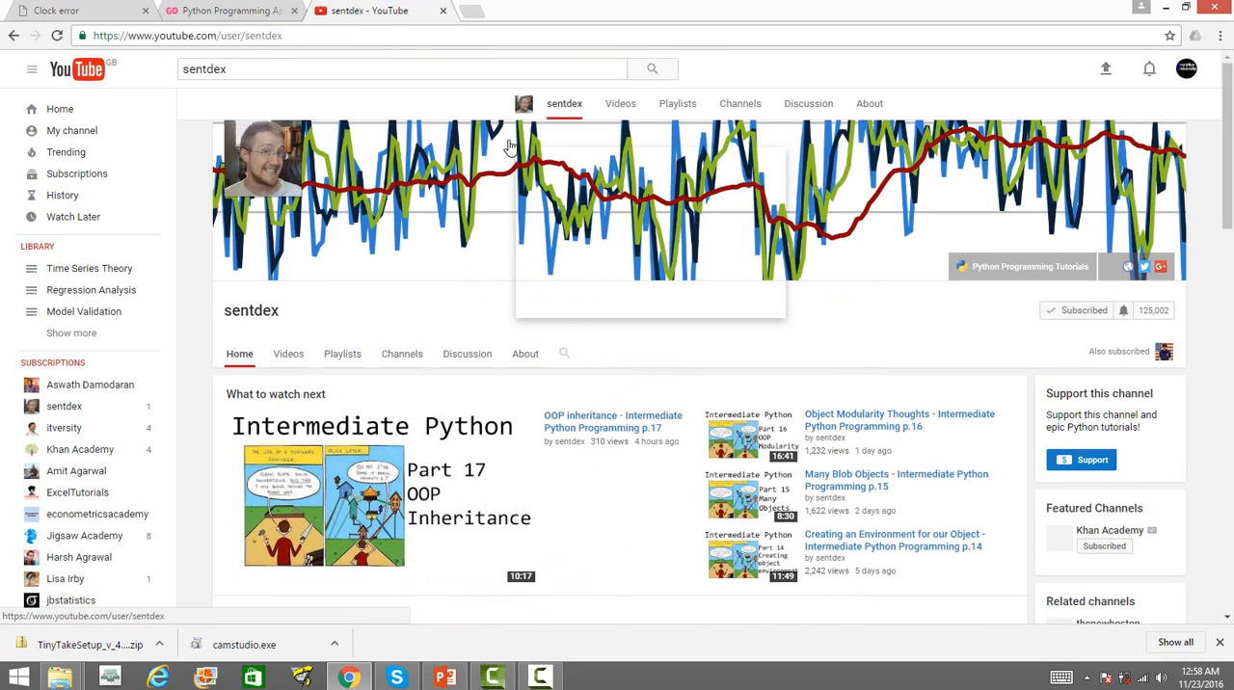
pyautogui.scroll(-3)
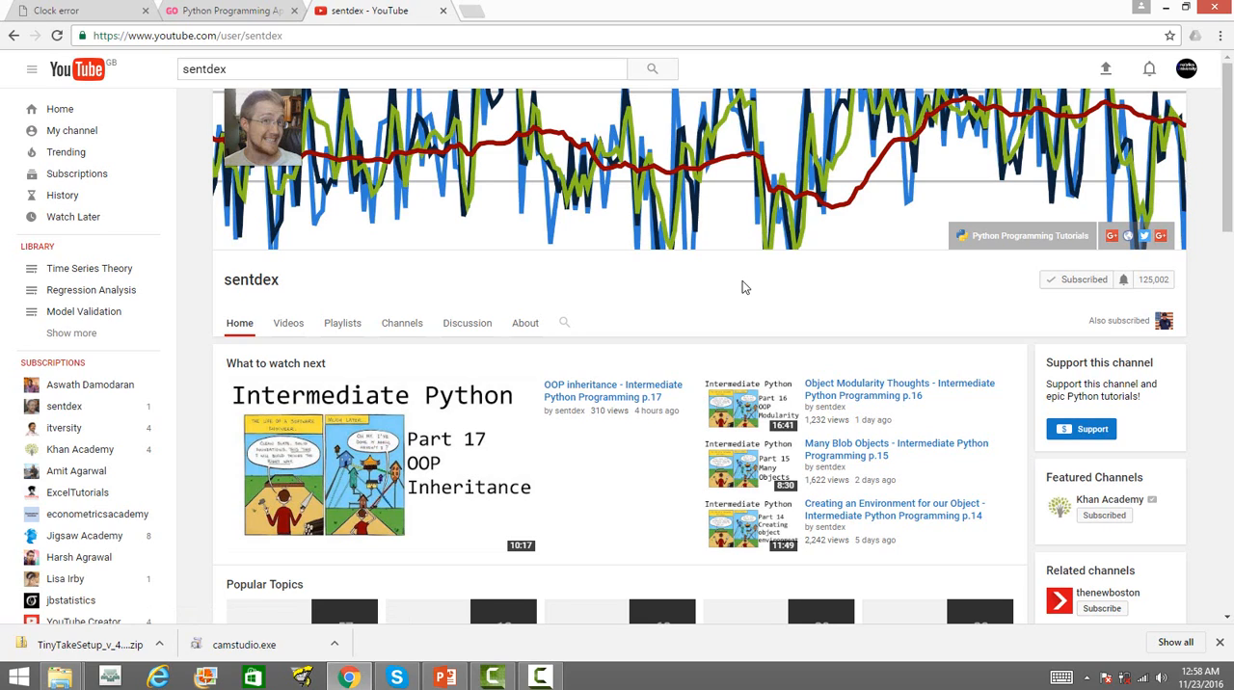
pyautogui.click(343, 322)
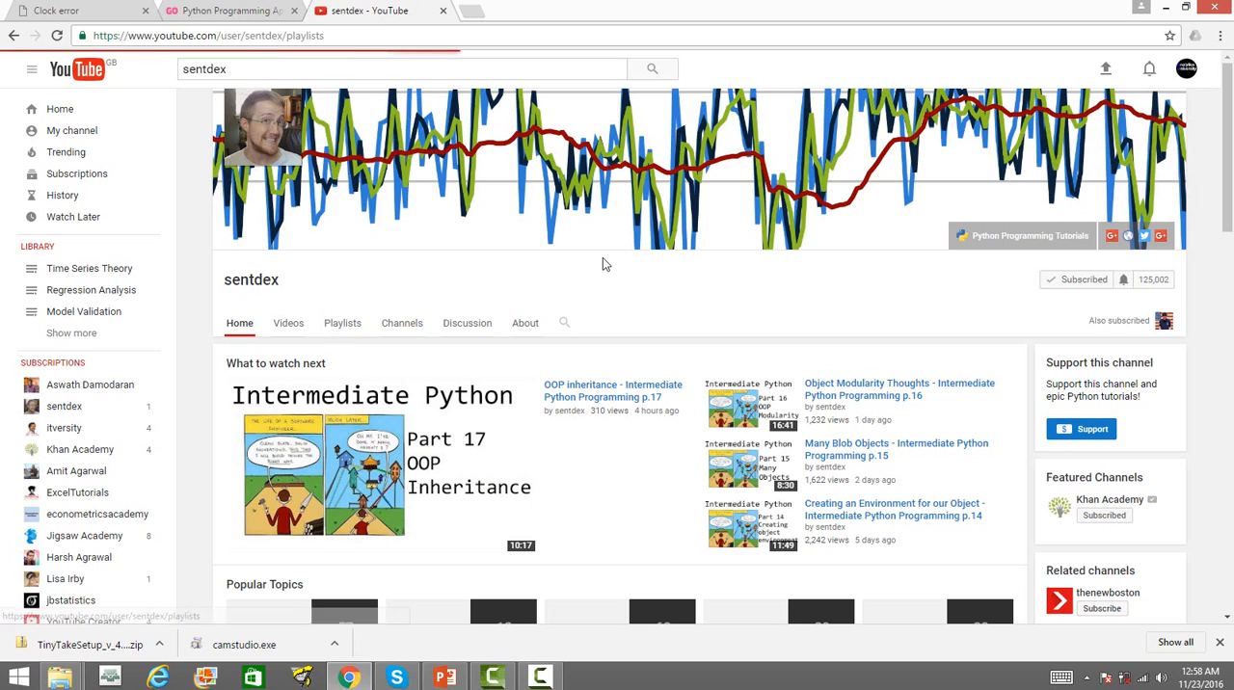
pyautogui.click(343, 324)
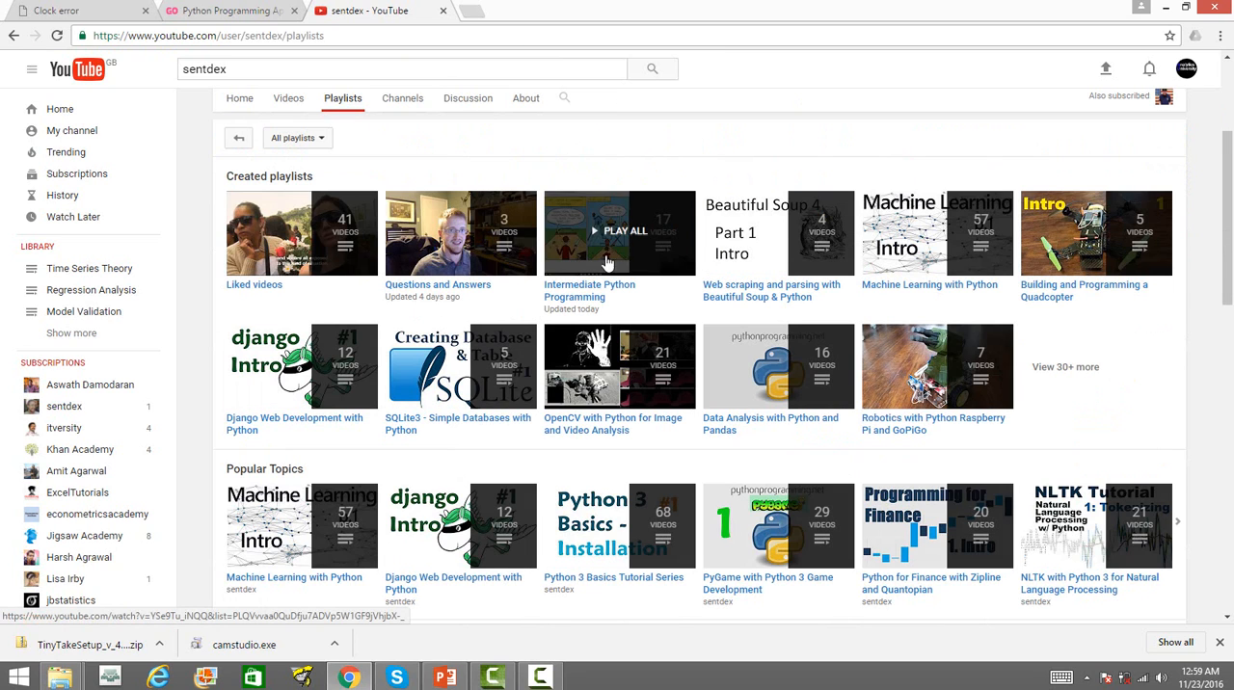
pyautogui.moveTo(771, 158)
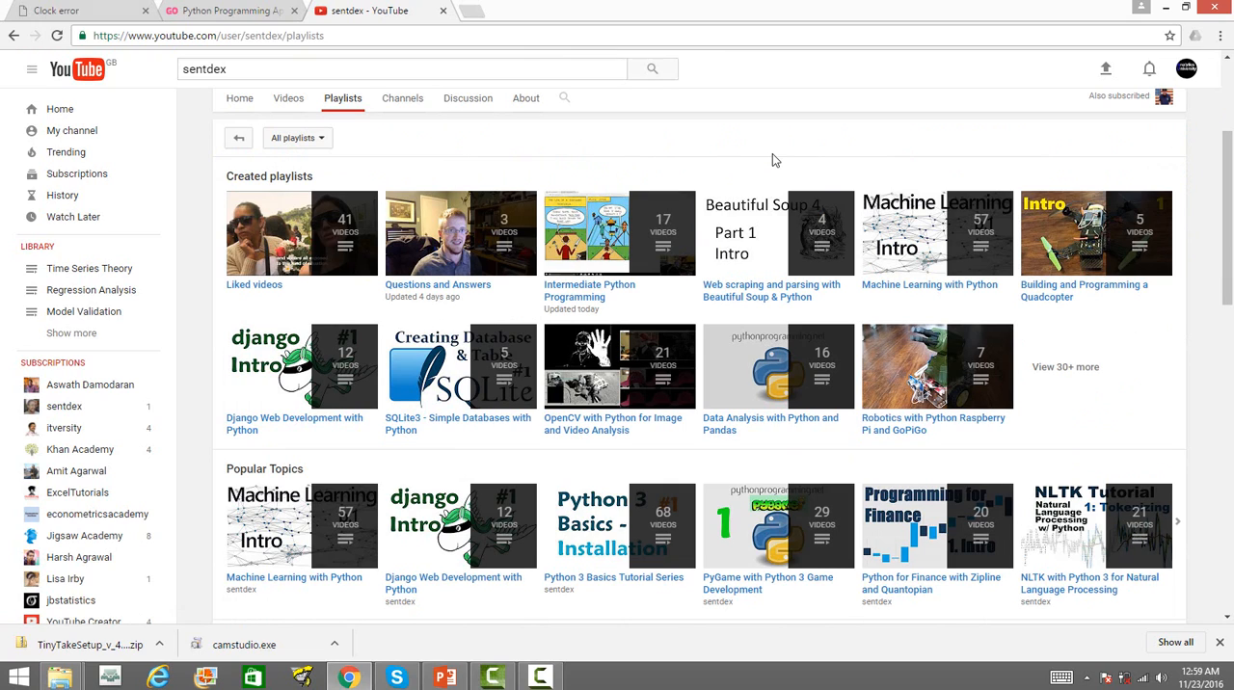
pyautogui.moveTo(930, 285)
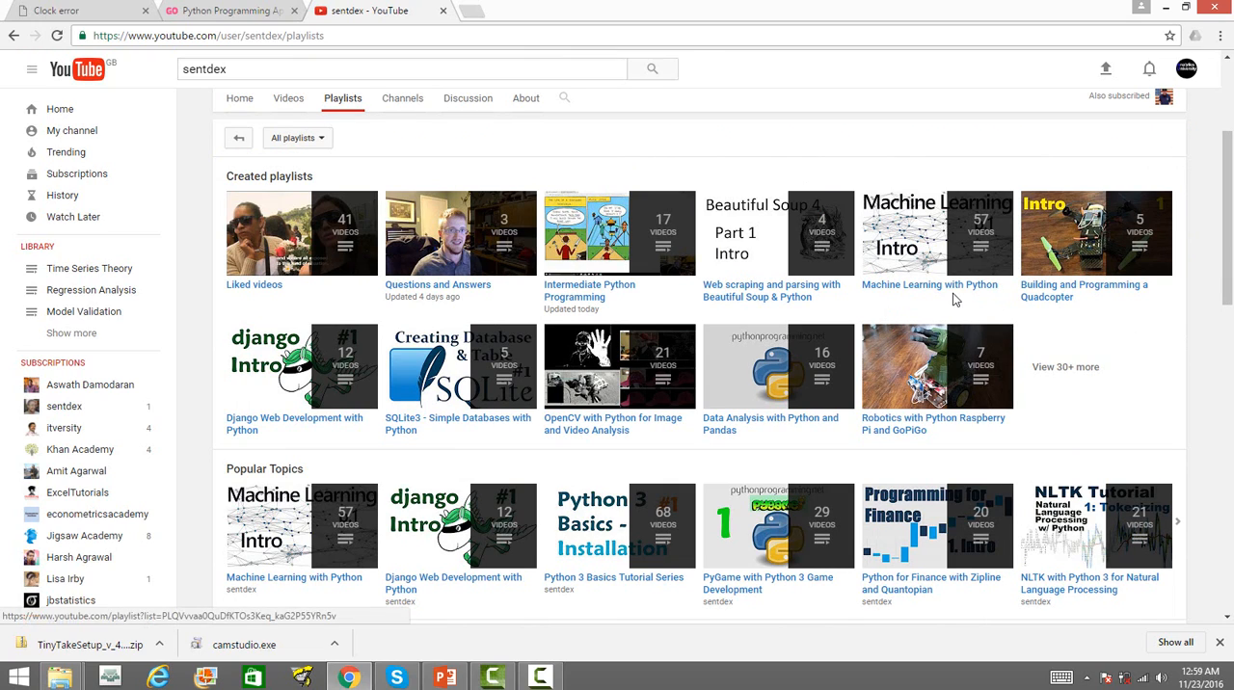
pyautogui.moveTo(769, 313)
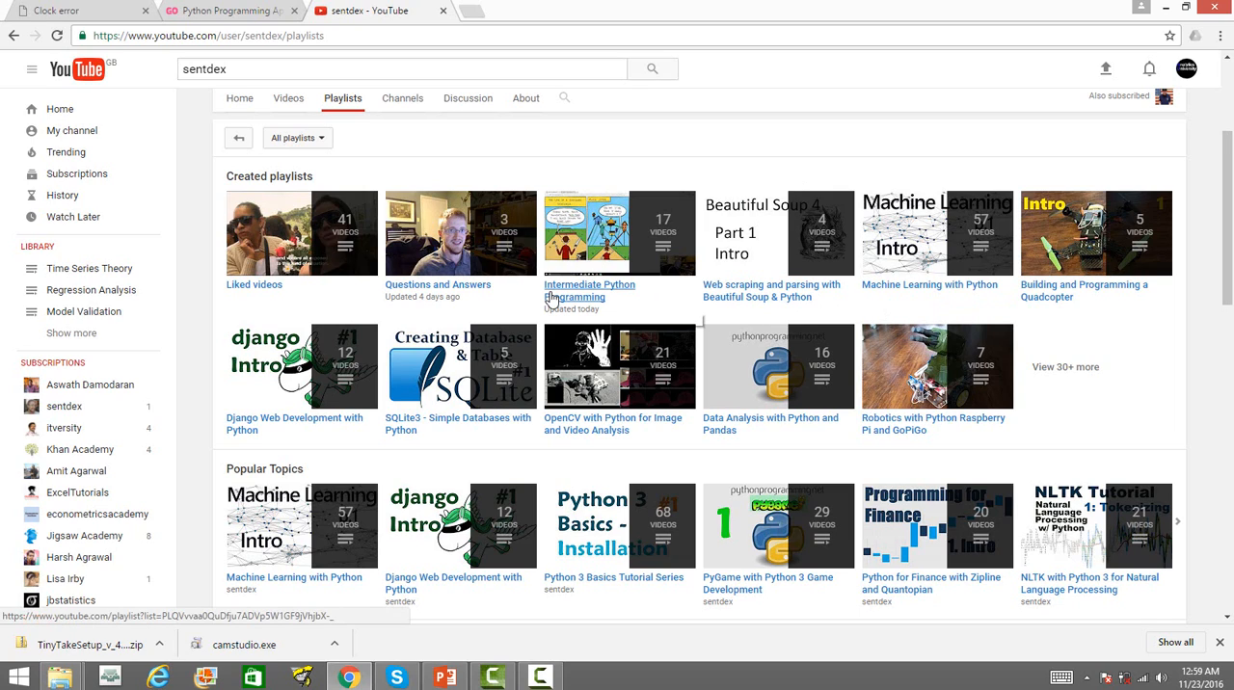
pyautogui.moveTo(590, 289)
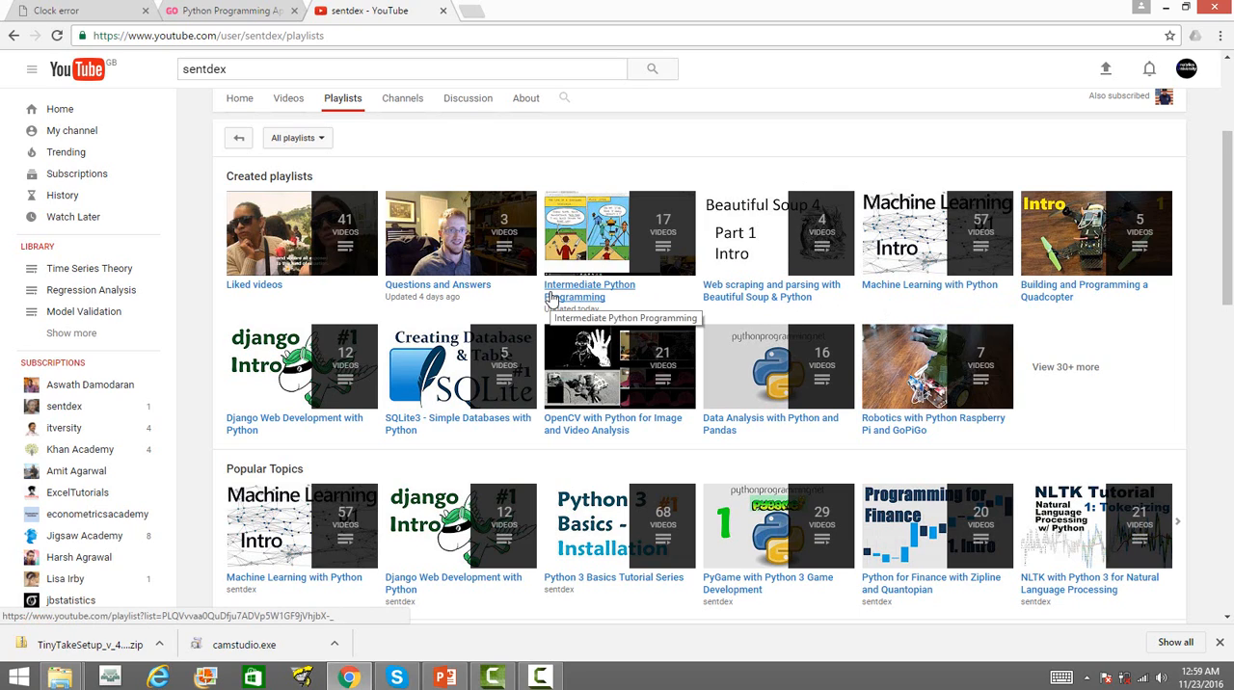
pyautogui.moveTo(472, 305)
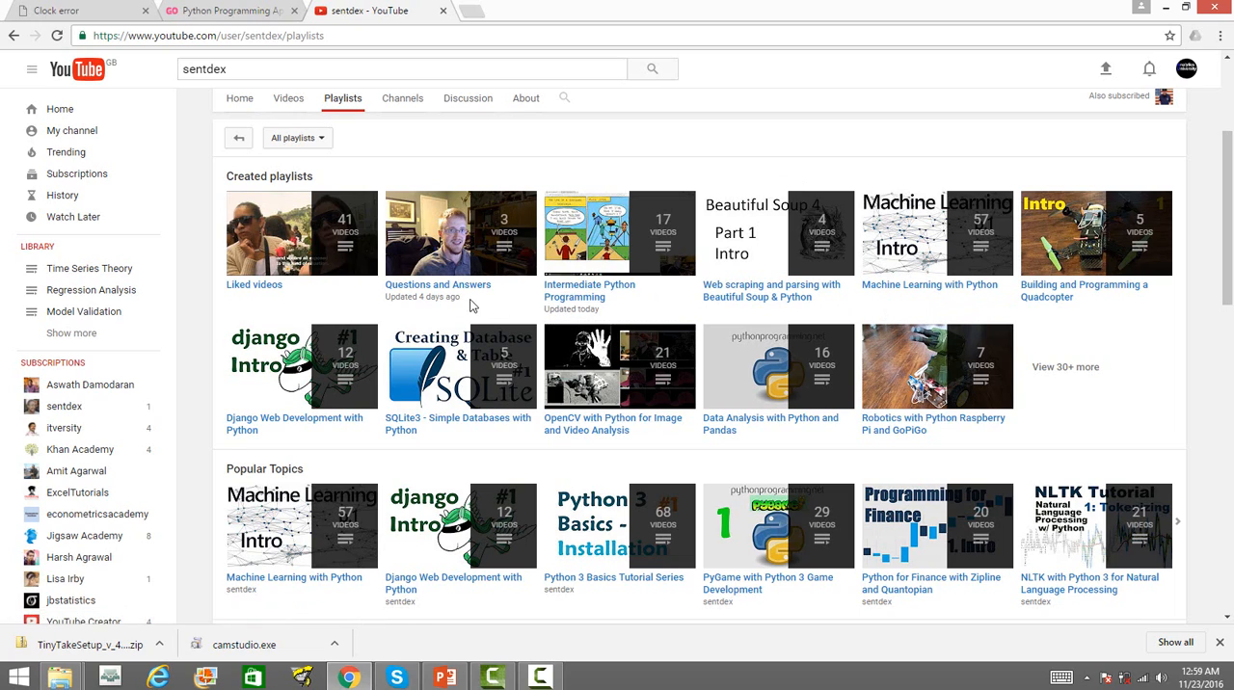
pyautogui.moveTo(575, 297)
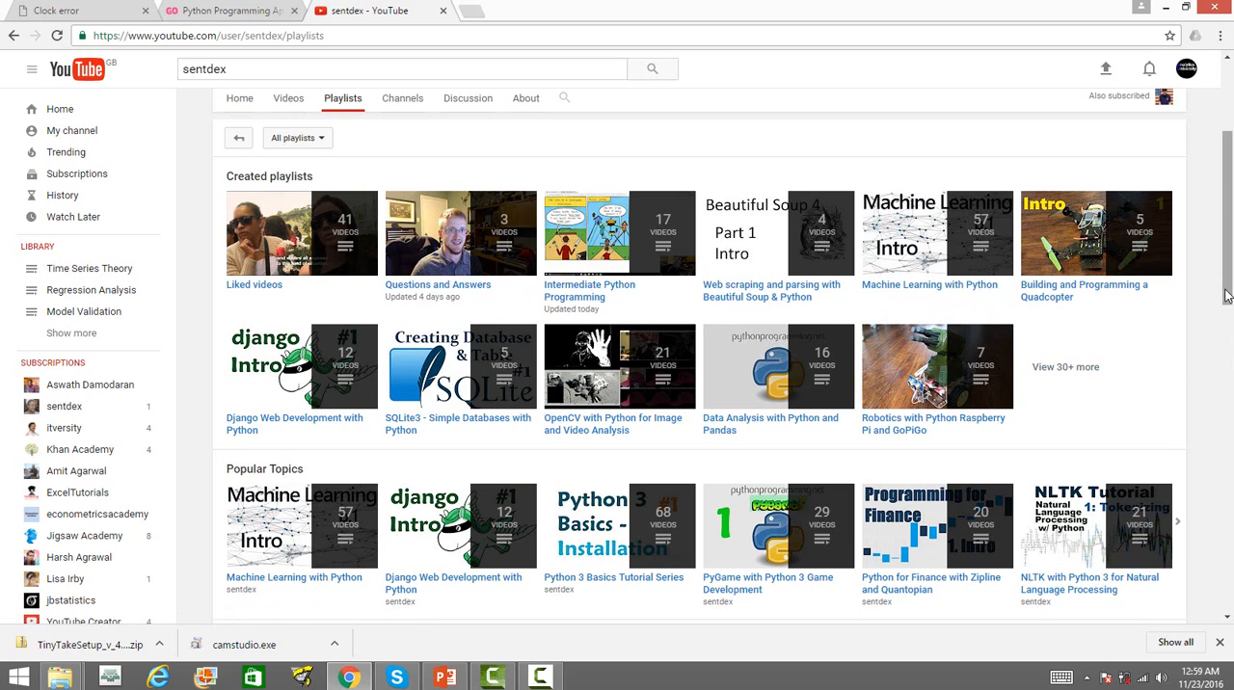
pyautogui.scroll(-3)
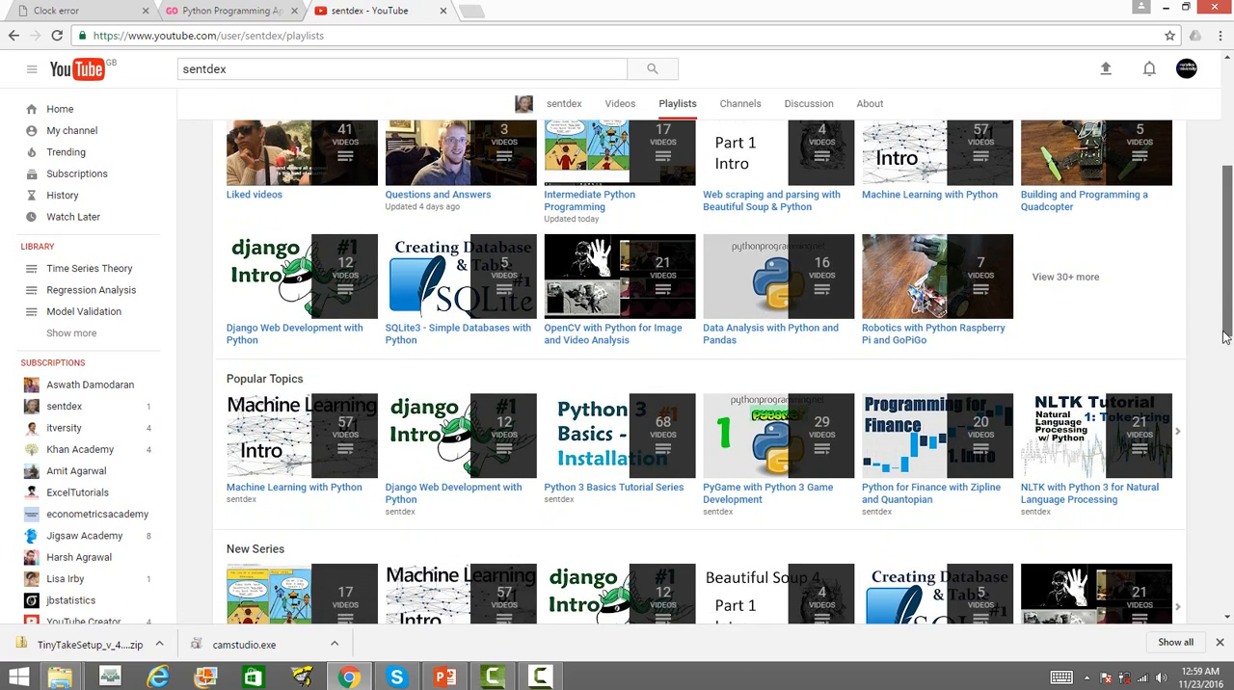
pyautogui.scroll(-3)
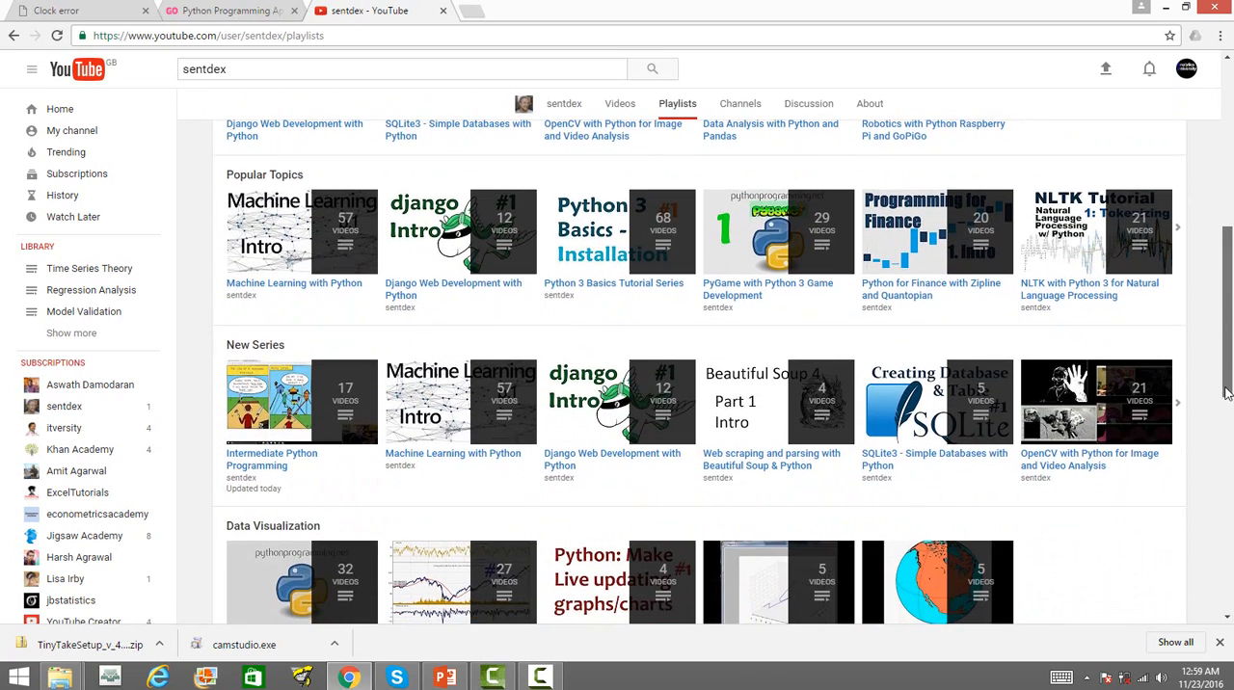
pyautogui.scroll(-3)
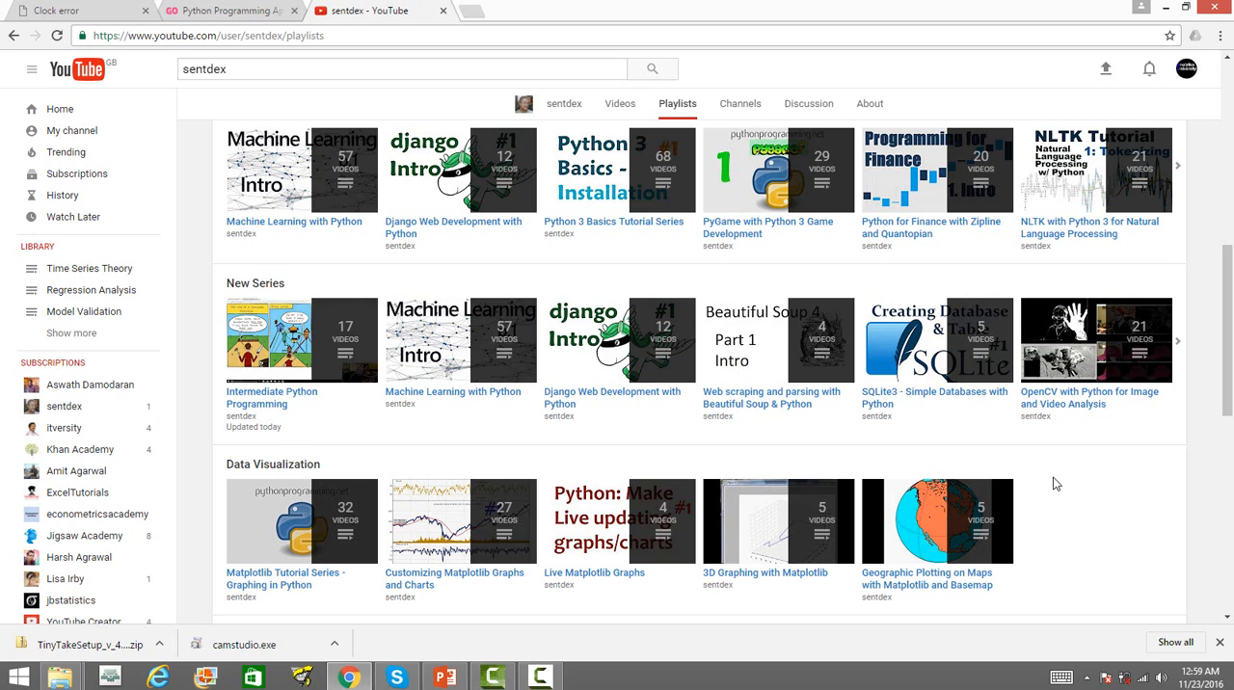
pyautogui.moveTo(294, 586)
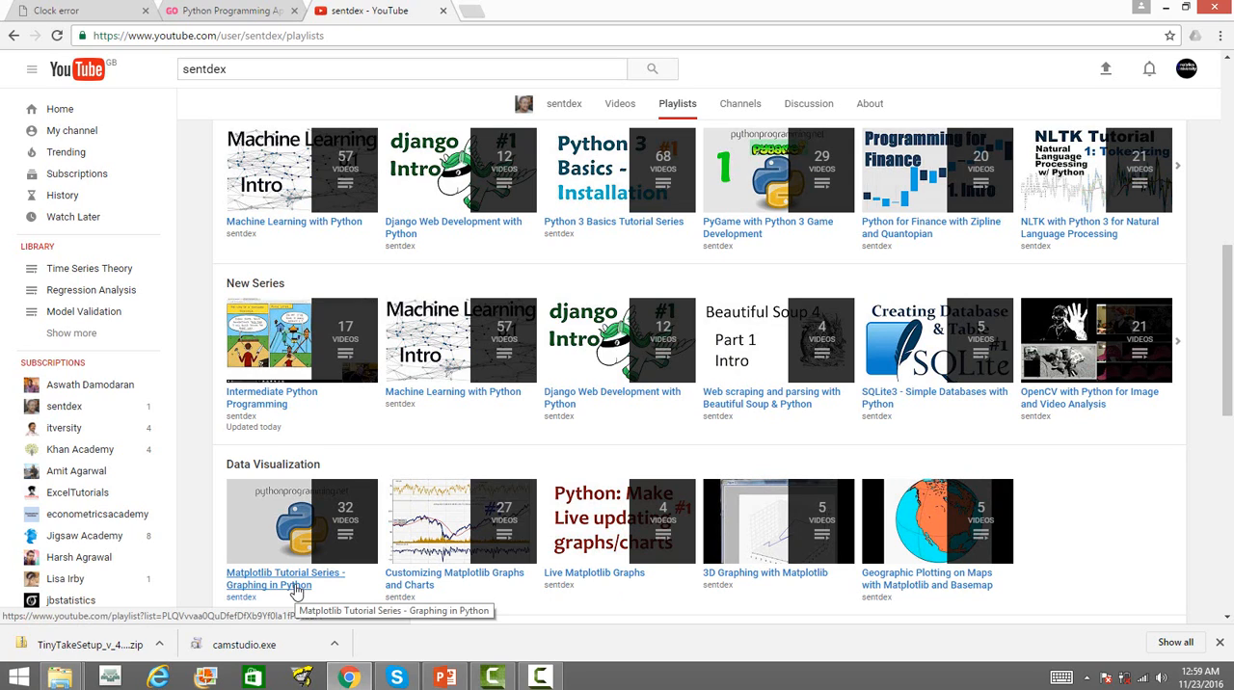
pyautogui.scroll(-3)
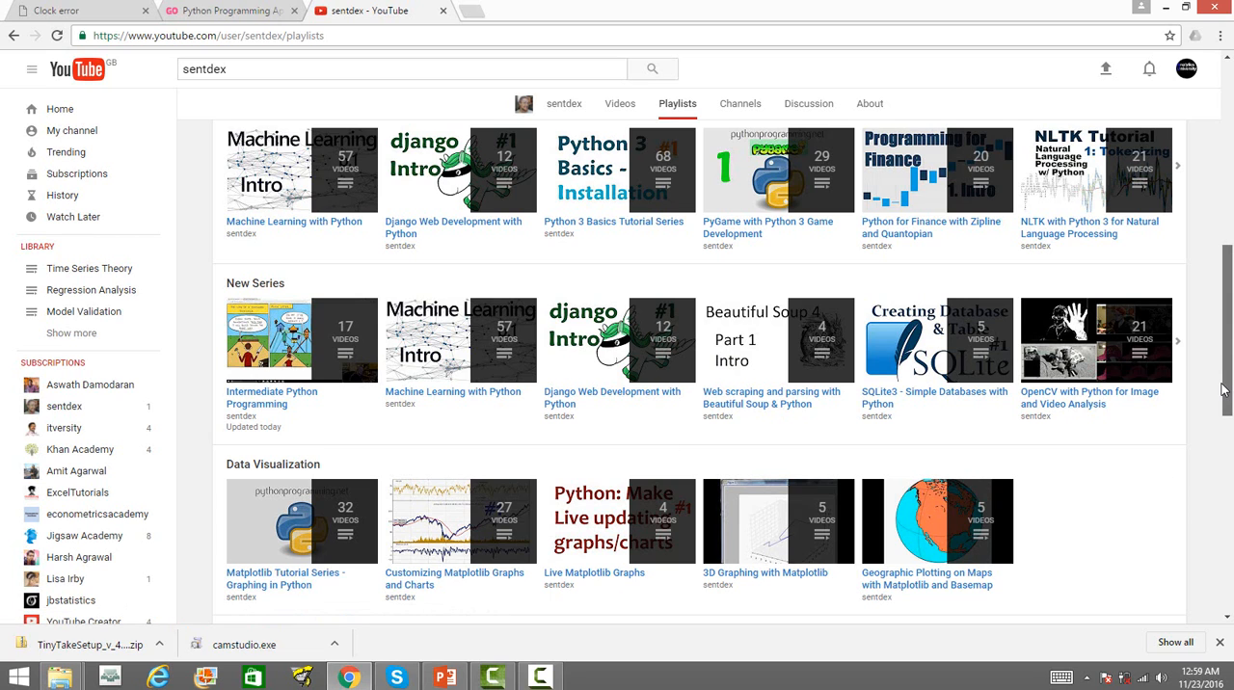
pyautogui.scroll(3)
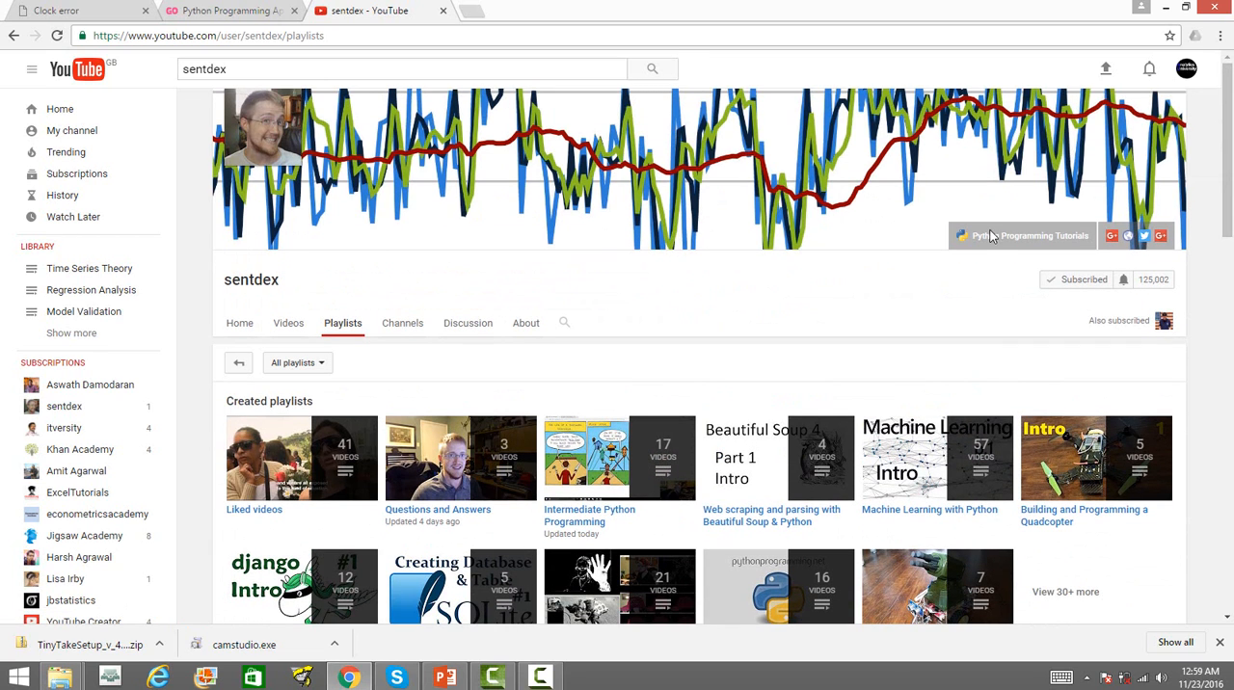
# - Visit pythonprogramming.net, scroll its category cards and choose Data Analysis
pyautogui.click(1031, 235)
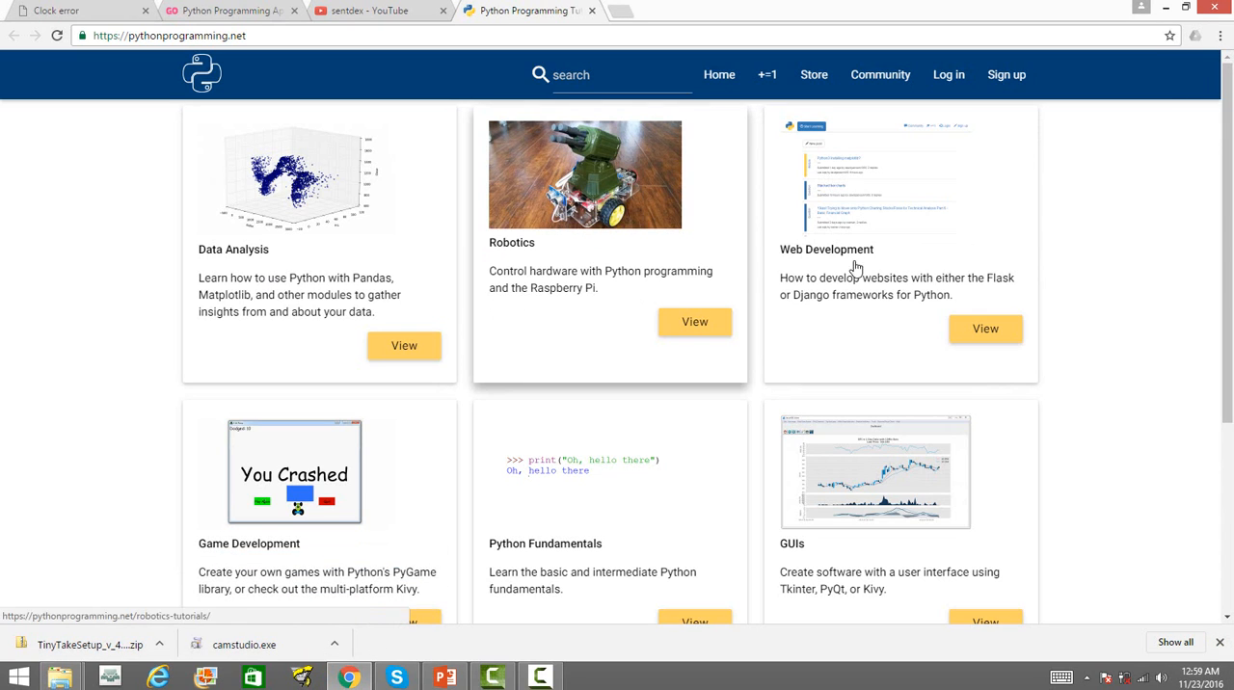
pyautogui.moveTo(1126, 478)
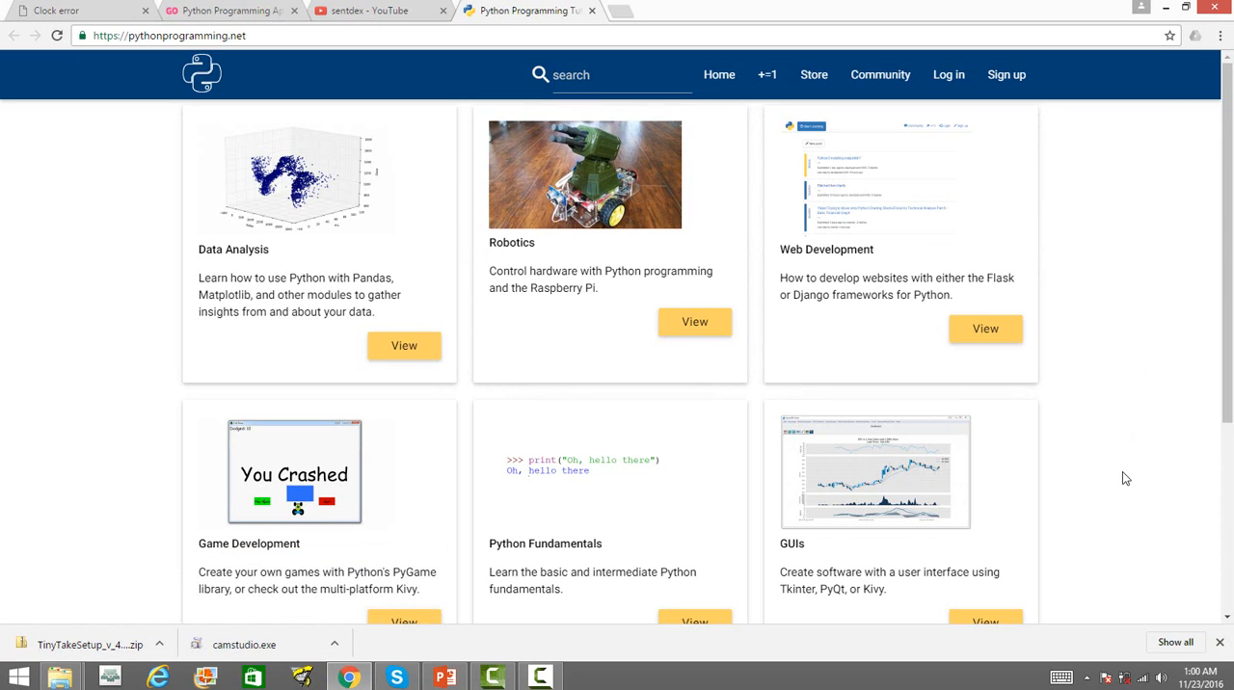
pyautogui.scroll(-3)
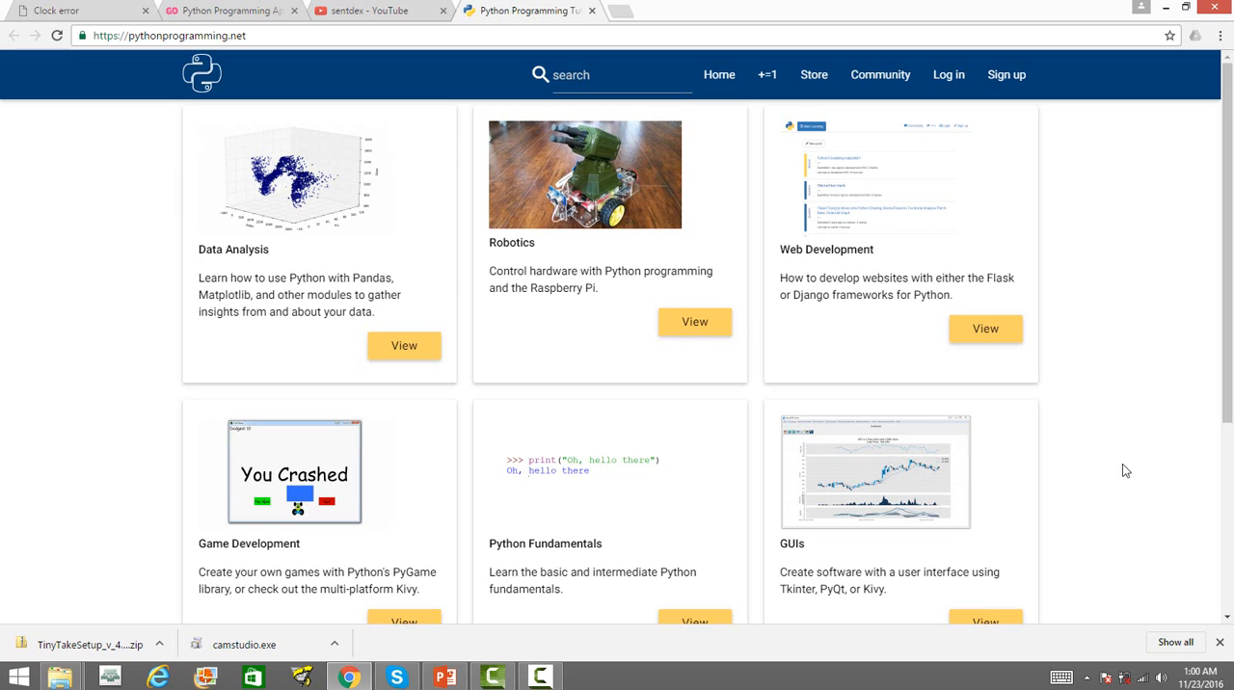
pyautogui.click(405, 345)
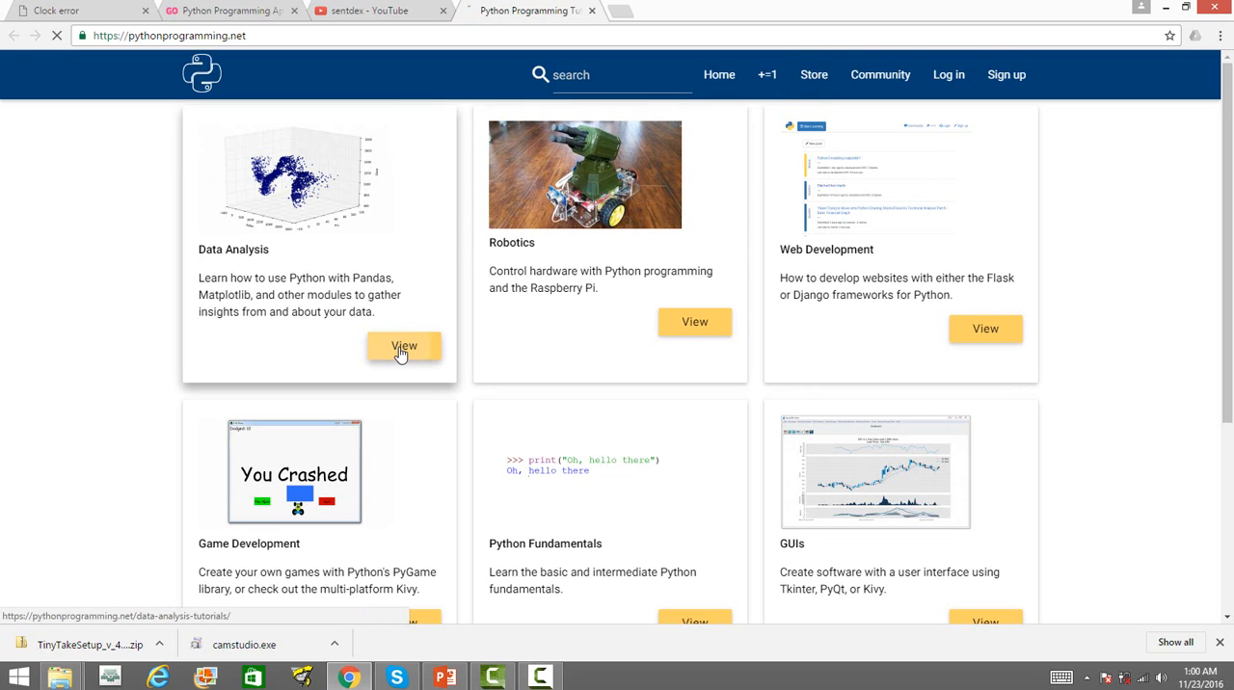
# - View the Data Analysis tutorials list, scrolling through series like Pandas, Machine Learning and Finance
pyautogui.click(405, 345)
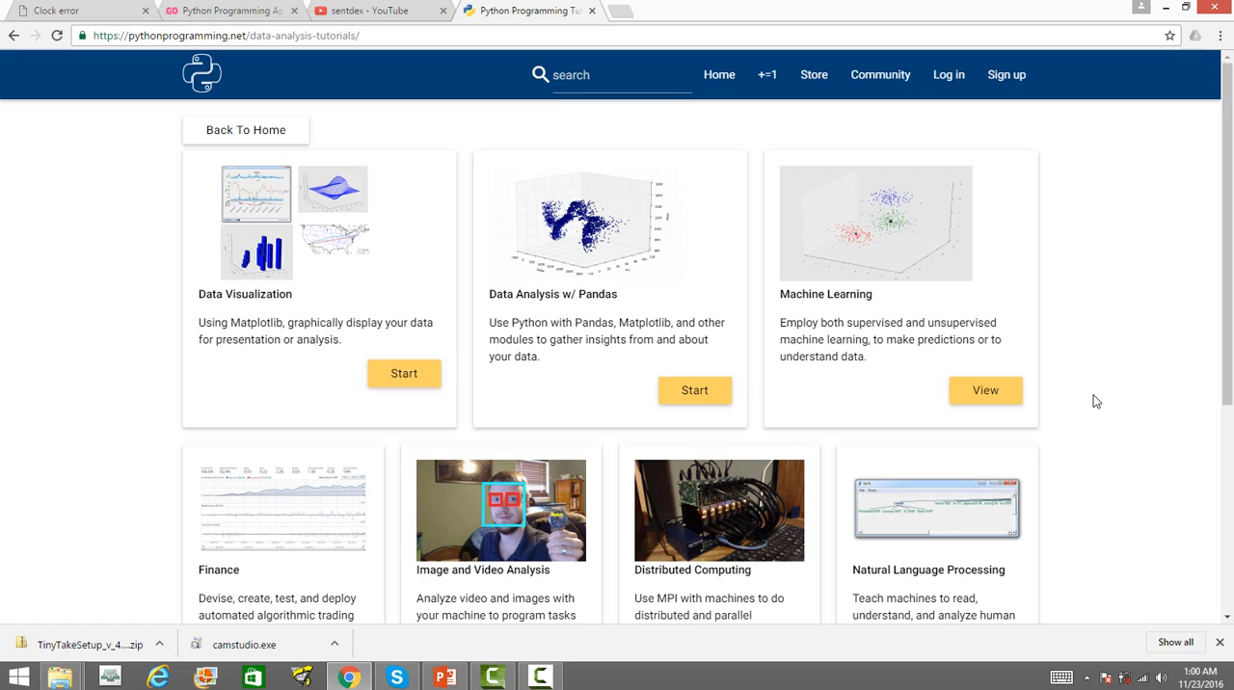
pyautogui.moveTo(953, 393)
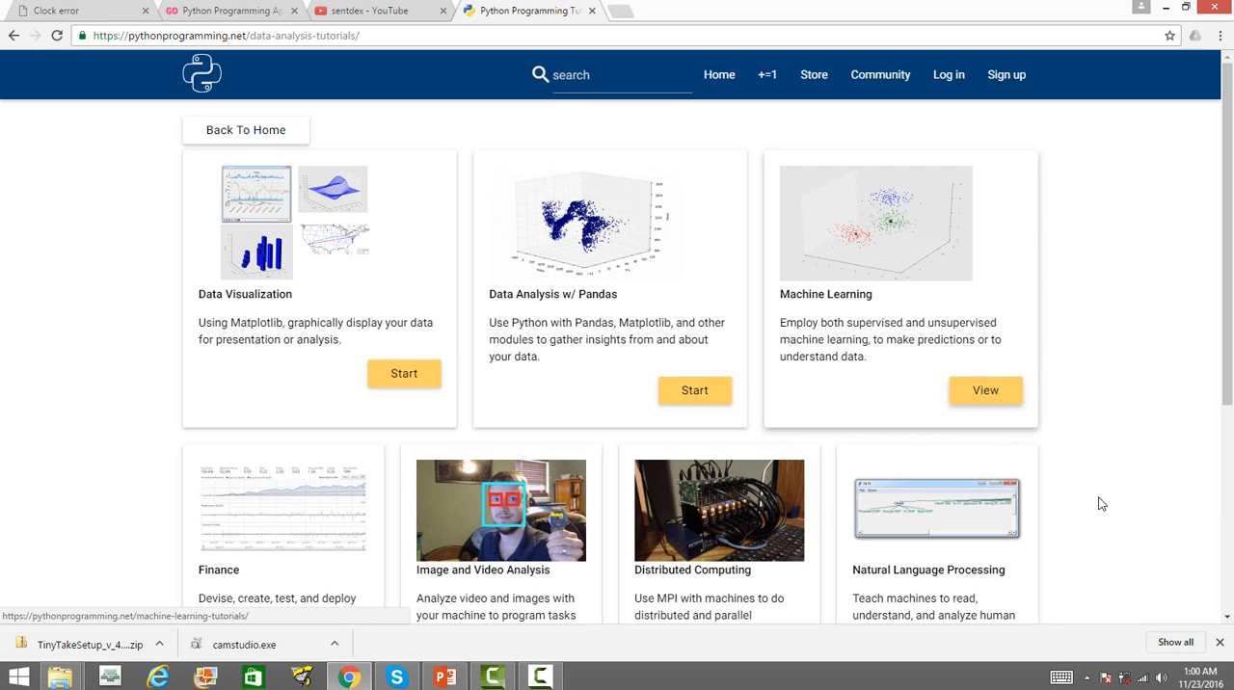
pyautogui.scroll(-3)
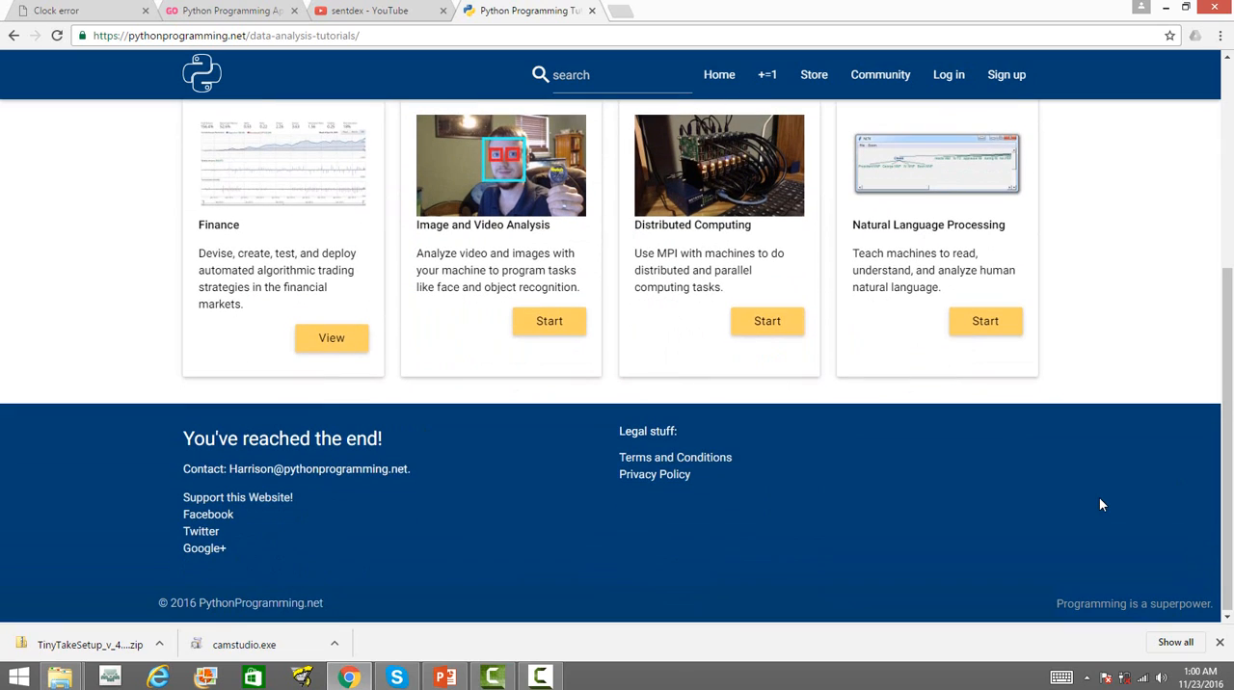
pyautogui.moveTo(326, 262)
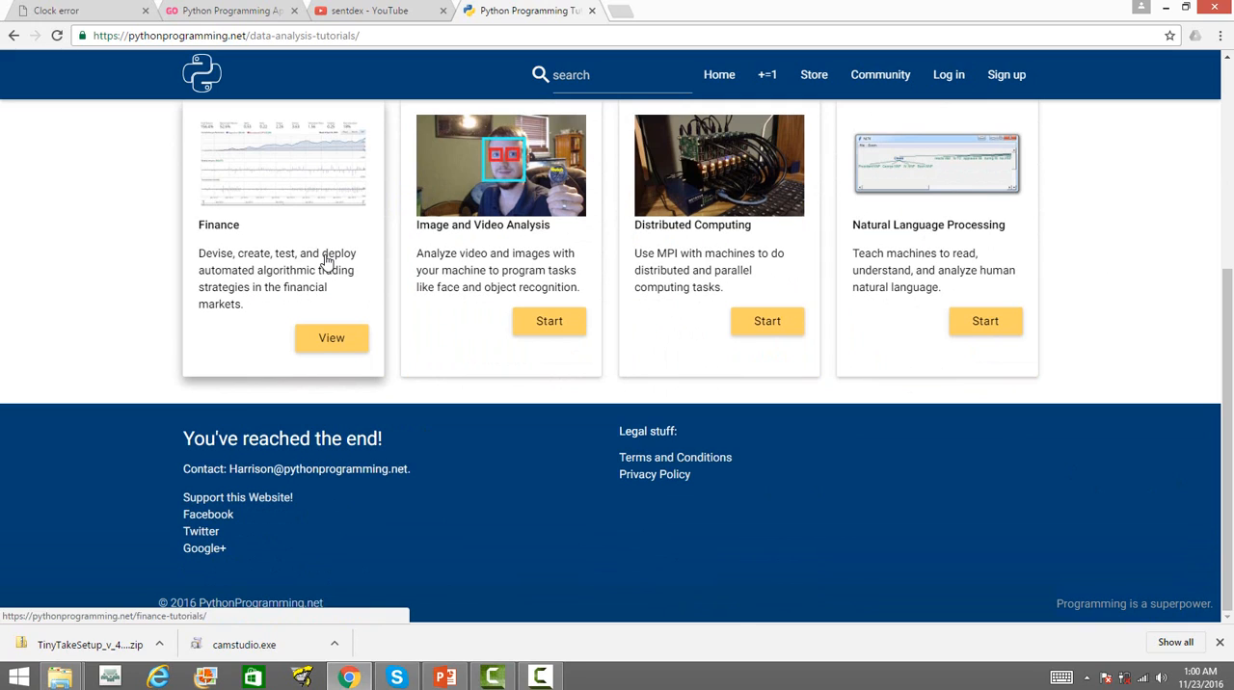
pyautogui.moveTo(307, 156)
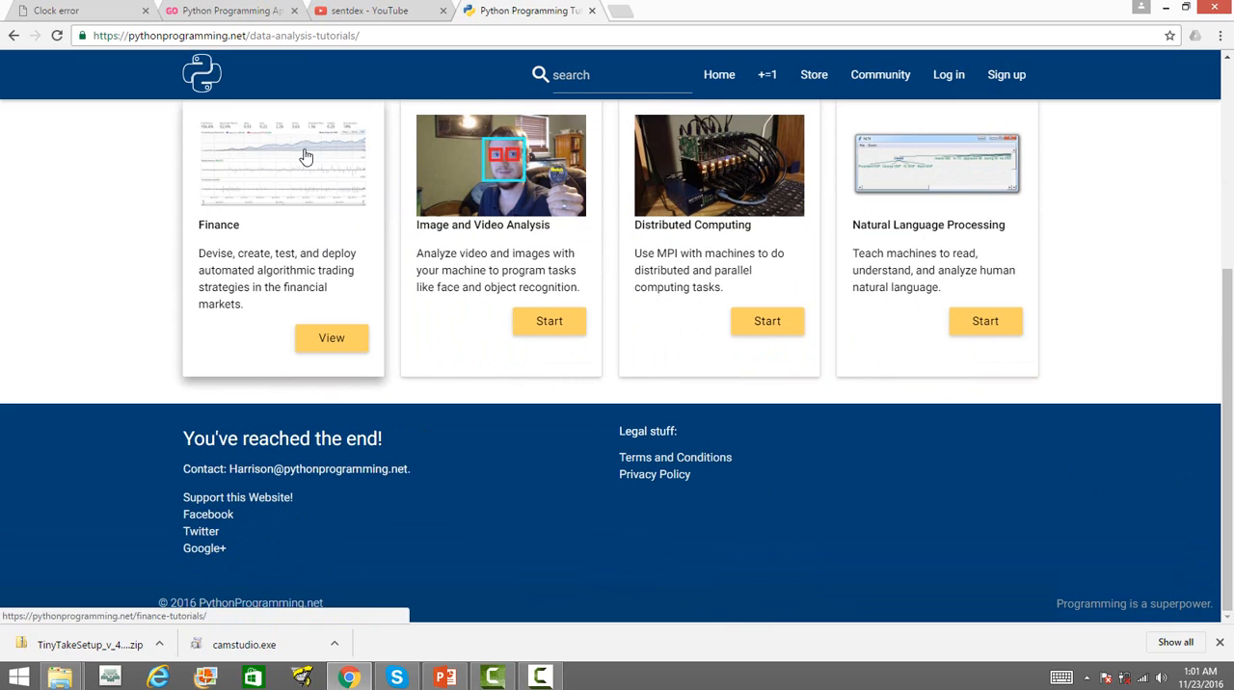
# - Return to the YouTube tab, search 'itversity' and select the itversity channel result
pyautogui.click(376, 11)
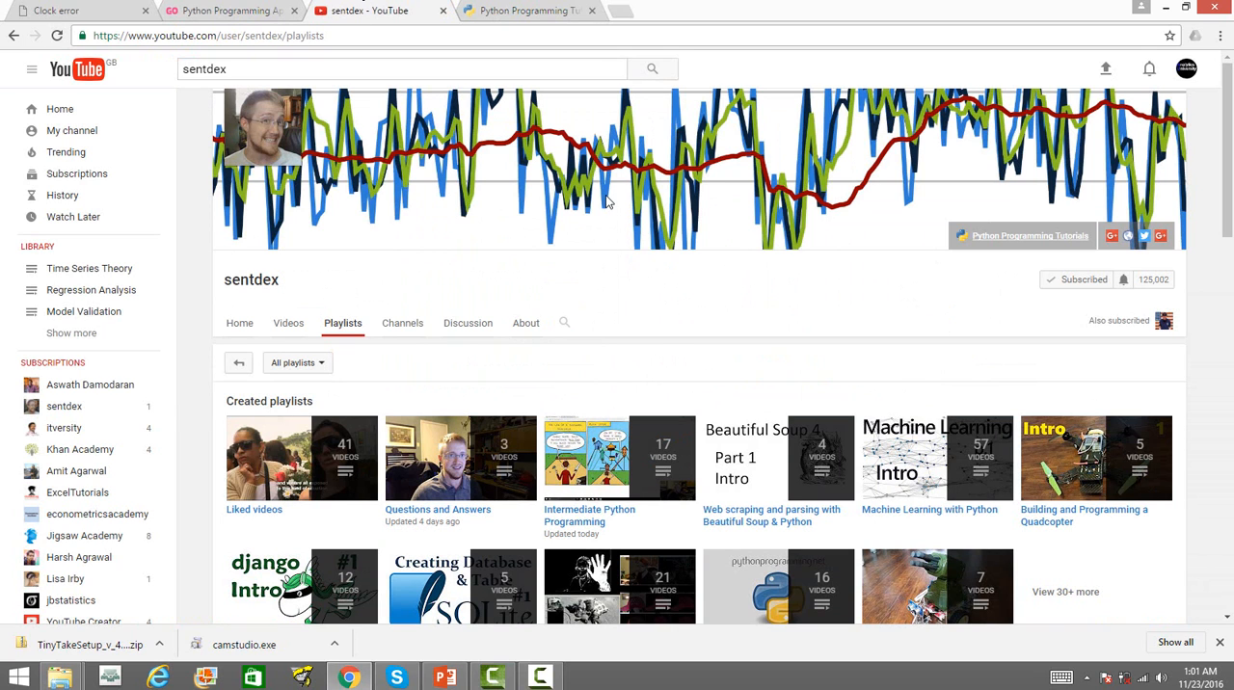
pyautogui.moveTo(257, 112)
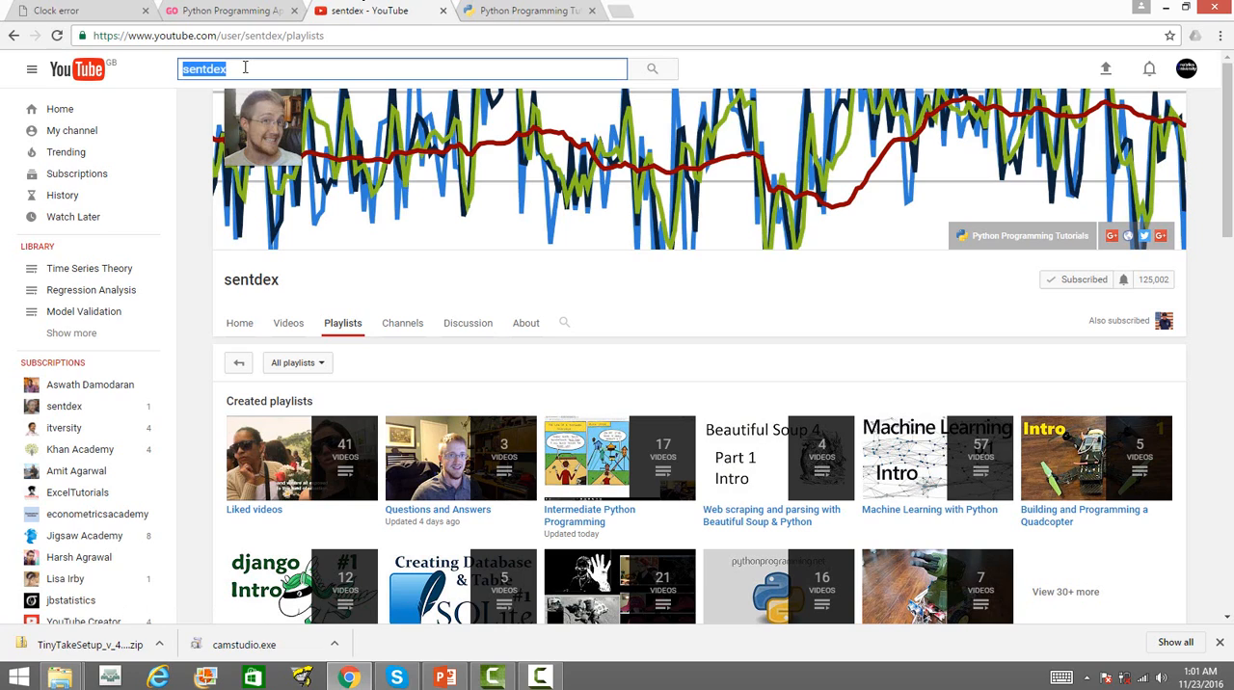
pyautogui.write('i')
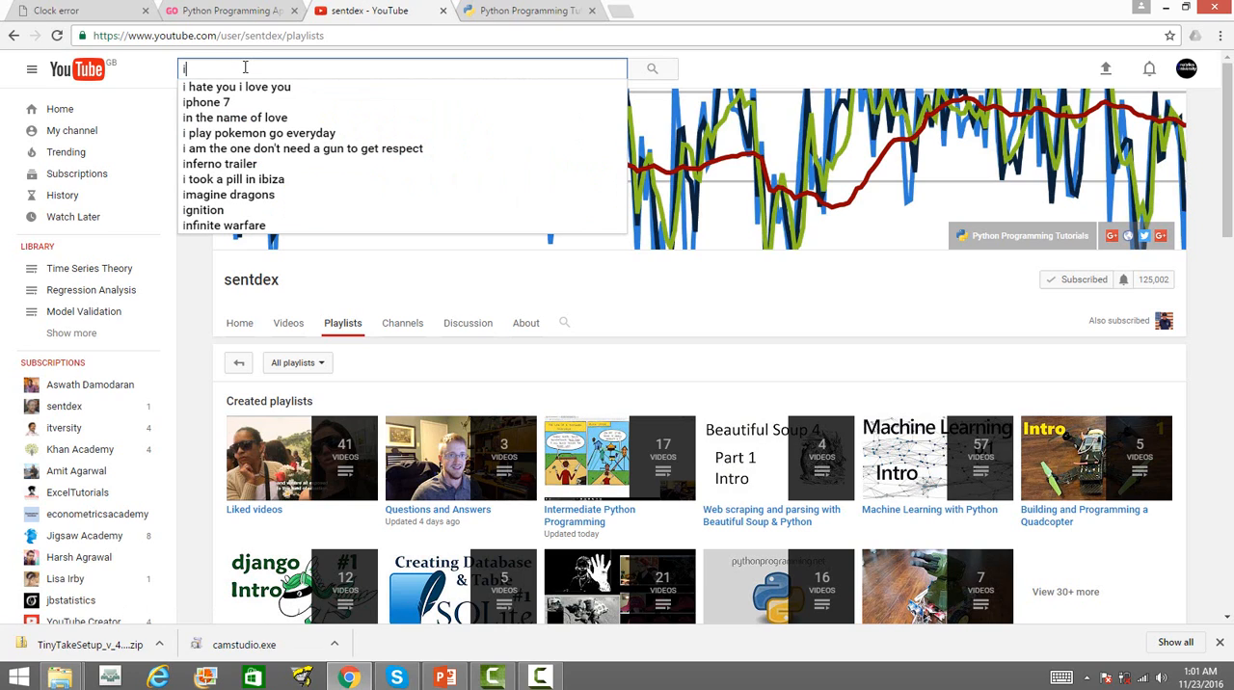
pyautogui.write('itversity')
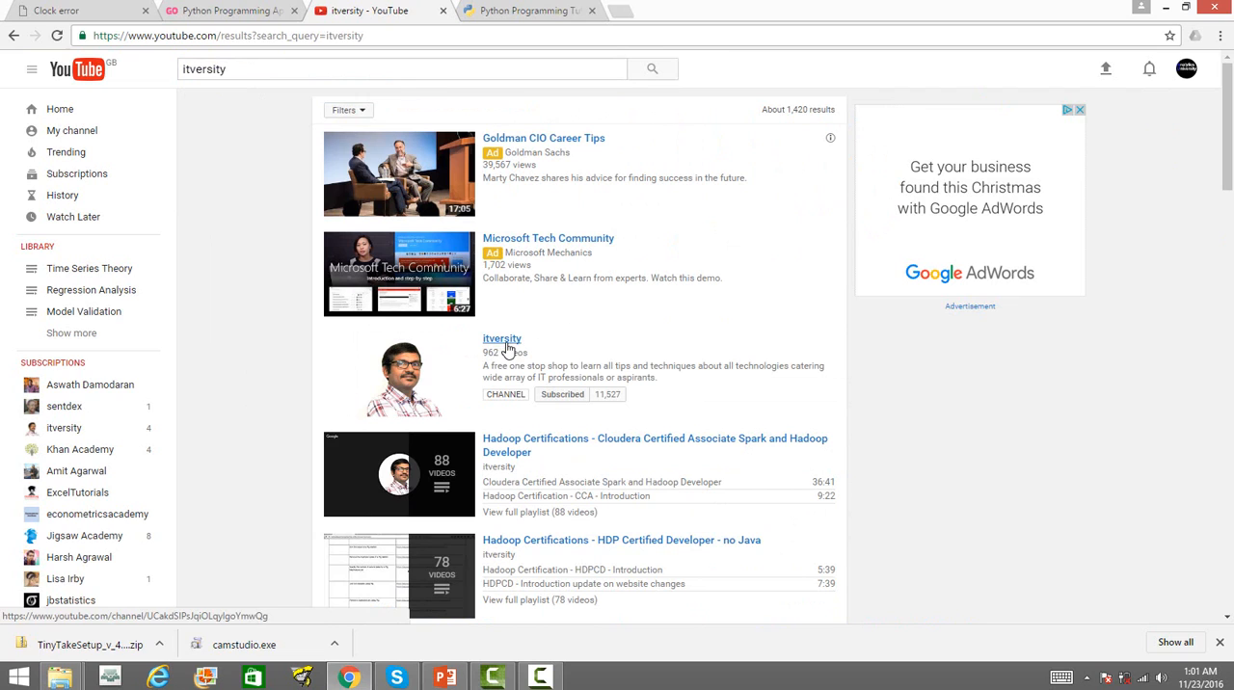
pyautogui.click(502, 339)
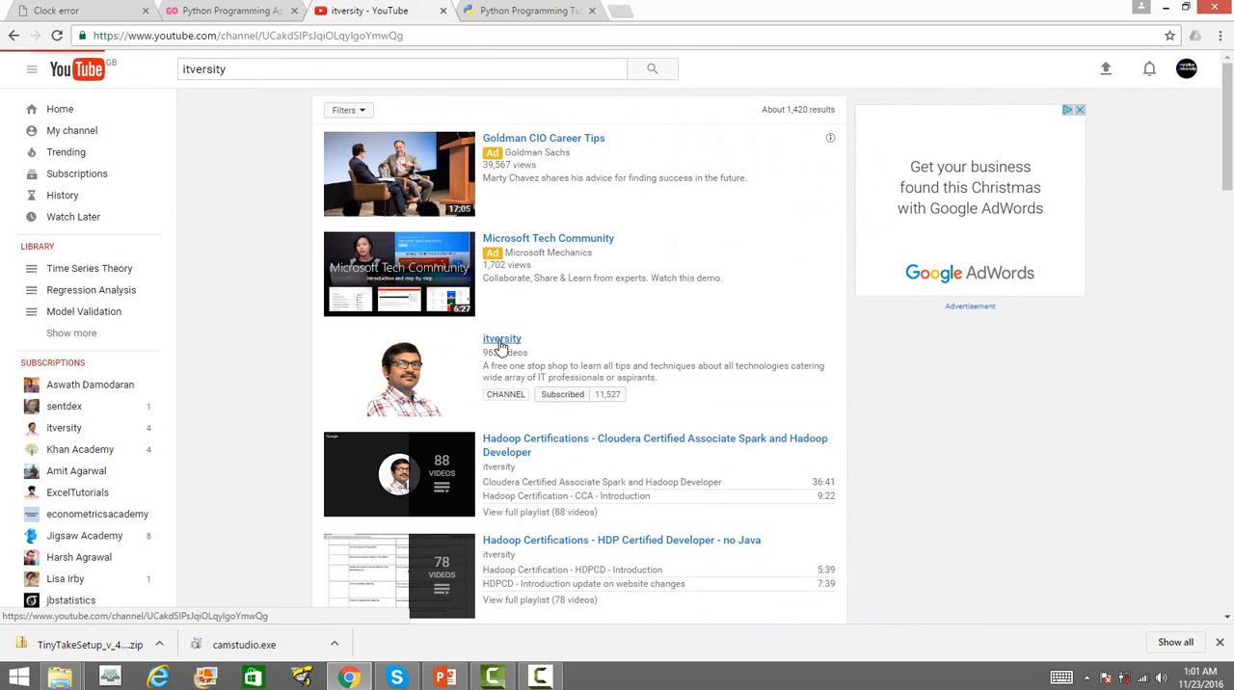
# - Load the itversity channel home page with its What to watch next videos
pyautogui.click(501, 339)
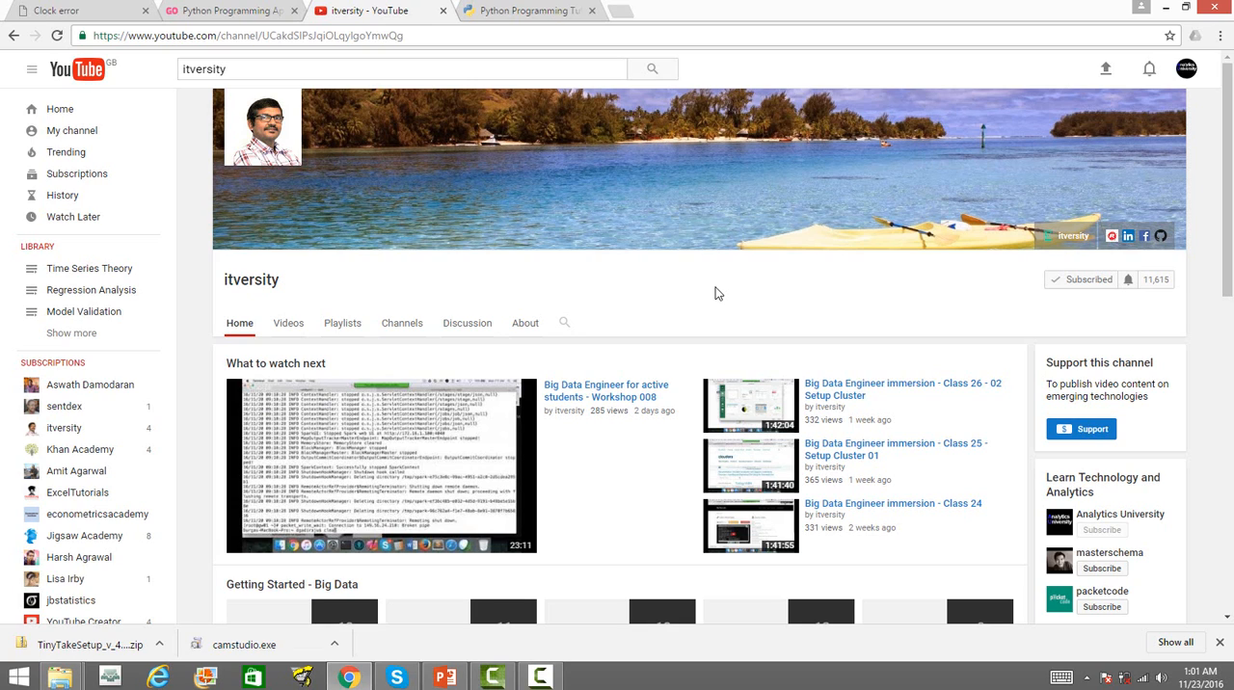
pyautogui.moveTo(703, 292)
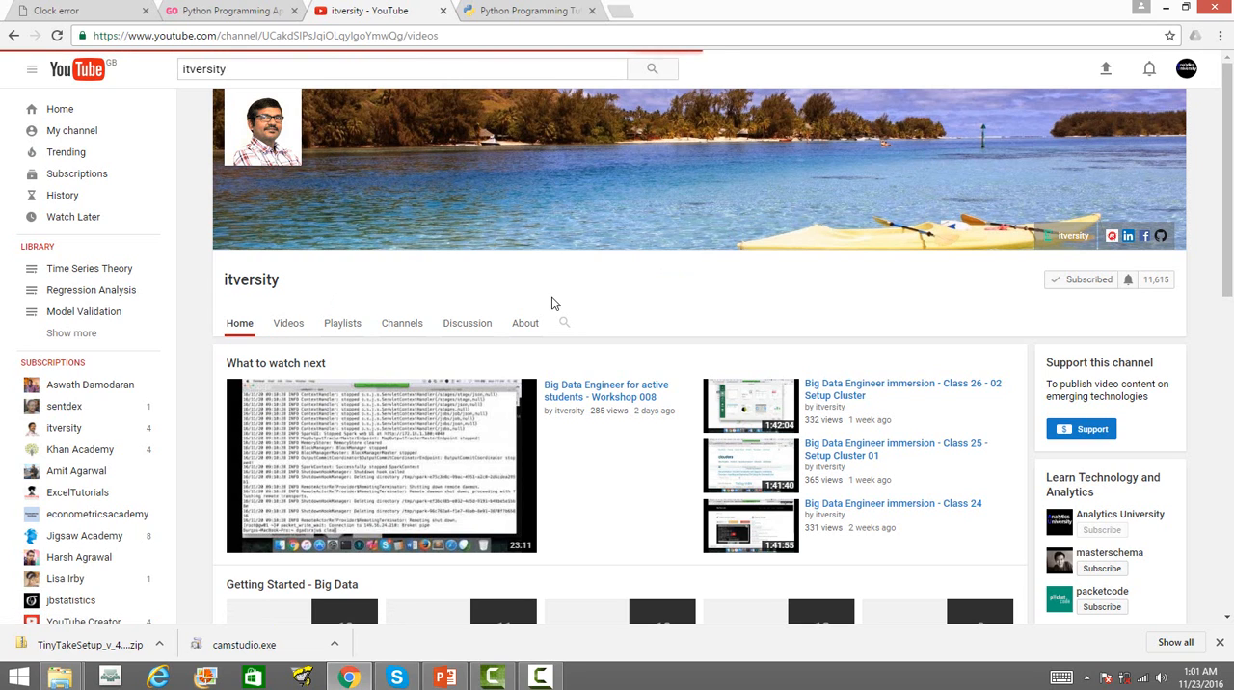
# - List the itversity channel's uploaded videos and scroll down to load older ones
pyautogui.click(289, 322)
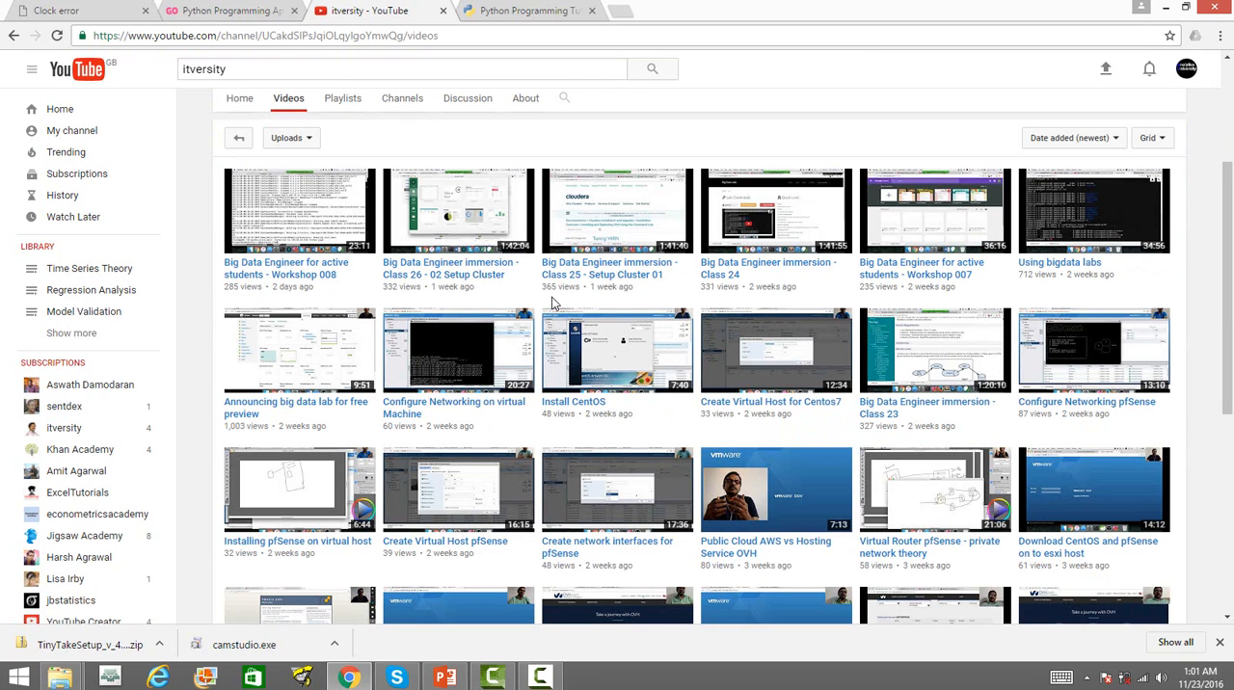
pyautogui.scroll(-3)
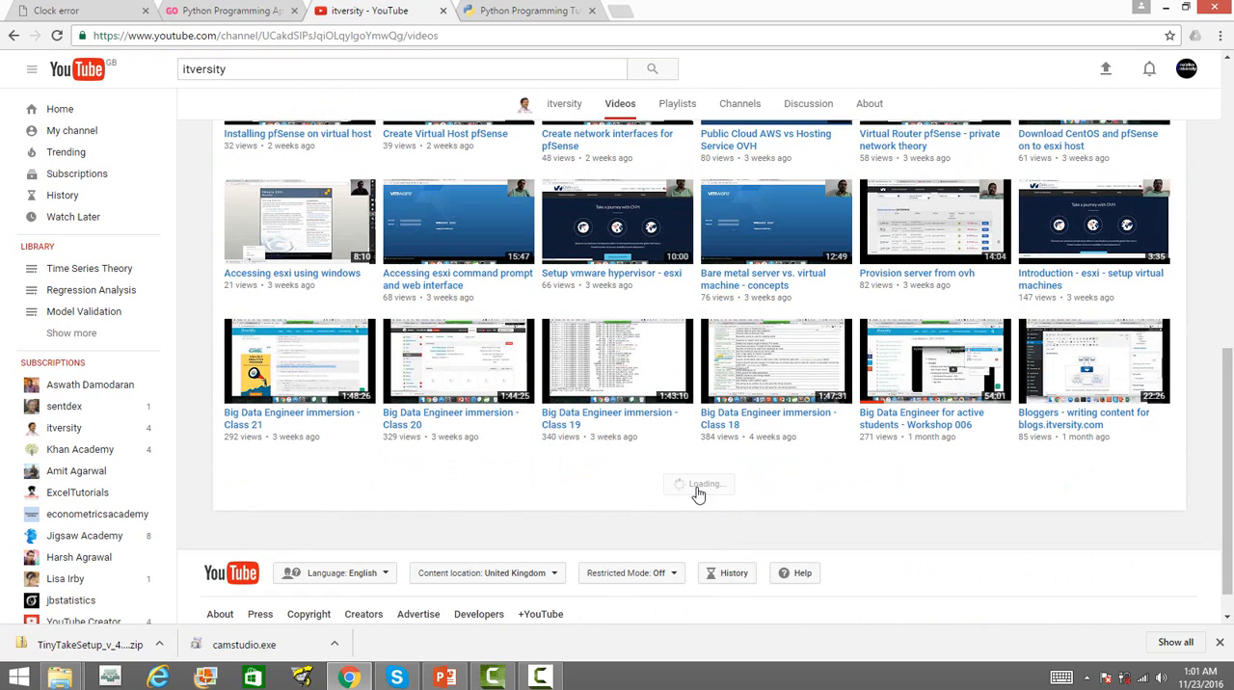
pyautogui.scroll(-3)
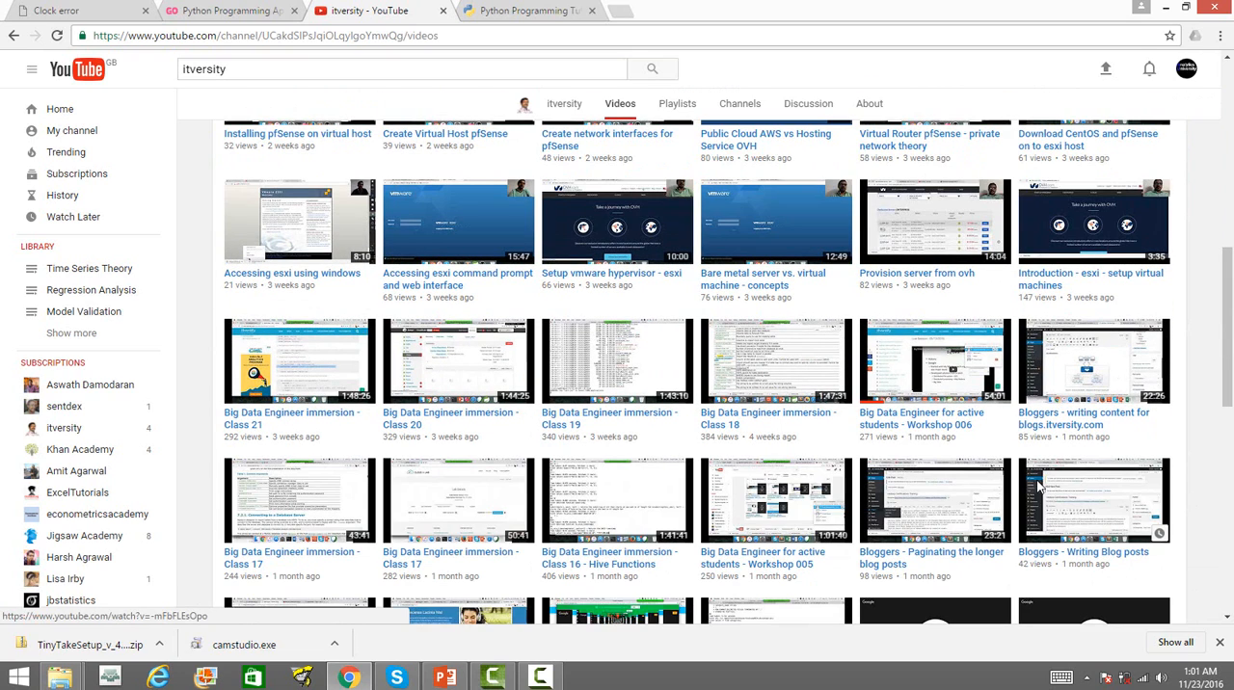
pyautogui.scroll(-3)
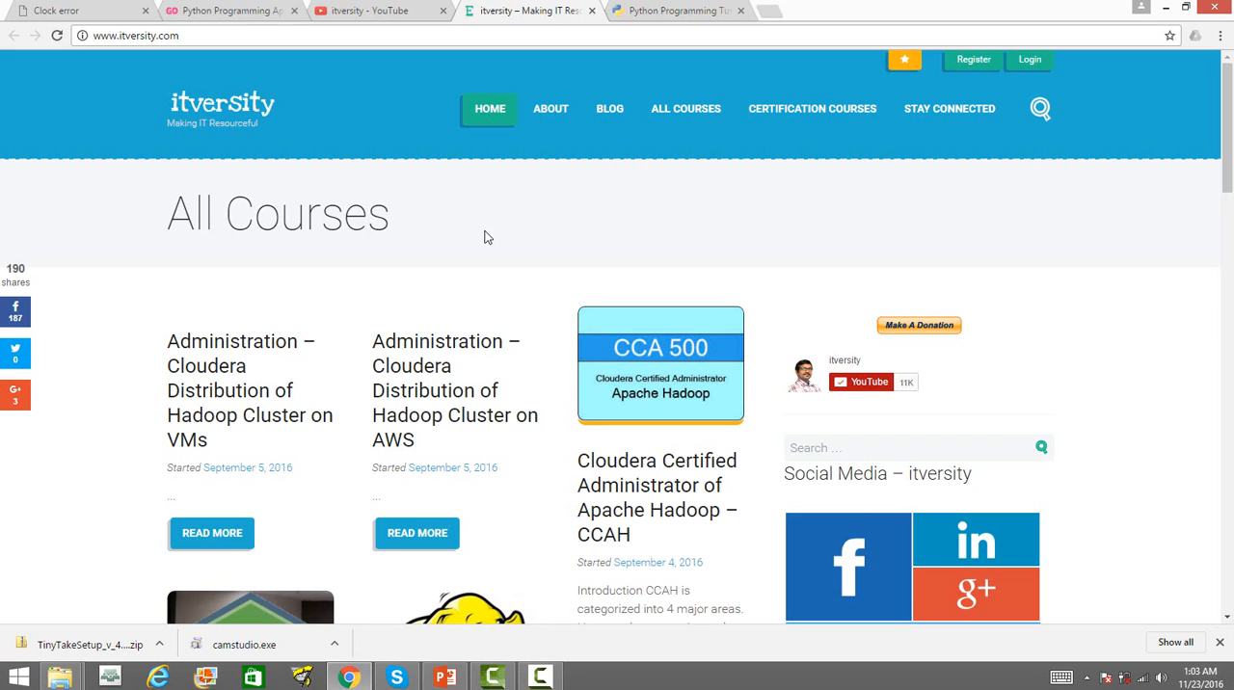
# - Switch back from itversity.com to the itversity YouTube videos tab
pyautogui.click(362, 11)
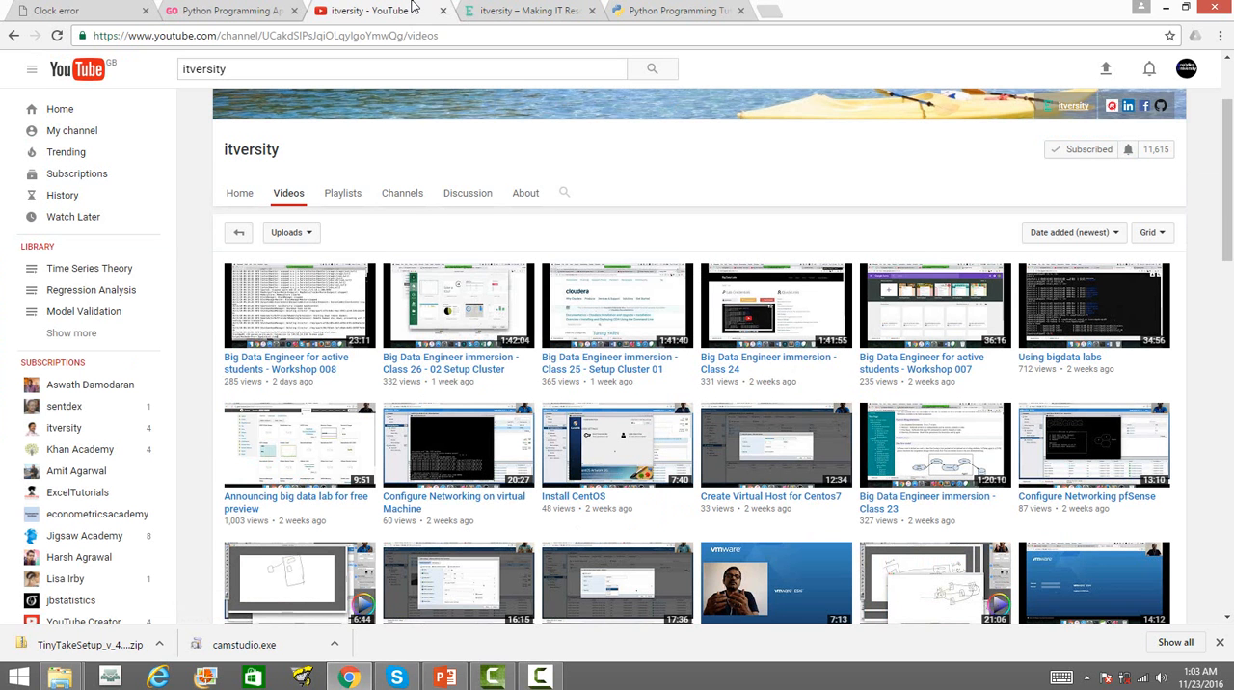